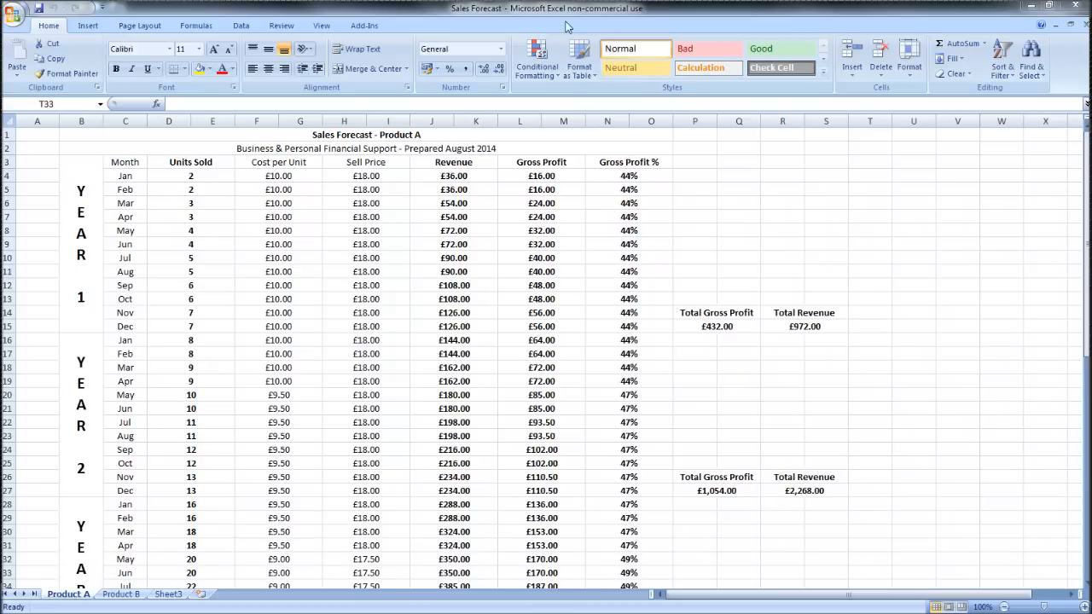
Settle into the blank sheet of Book1 and select a starting cell
{"action": "left_click", "coordinate": [870, 573]}
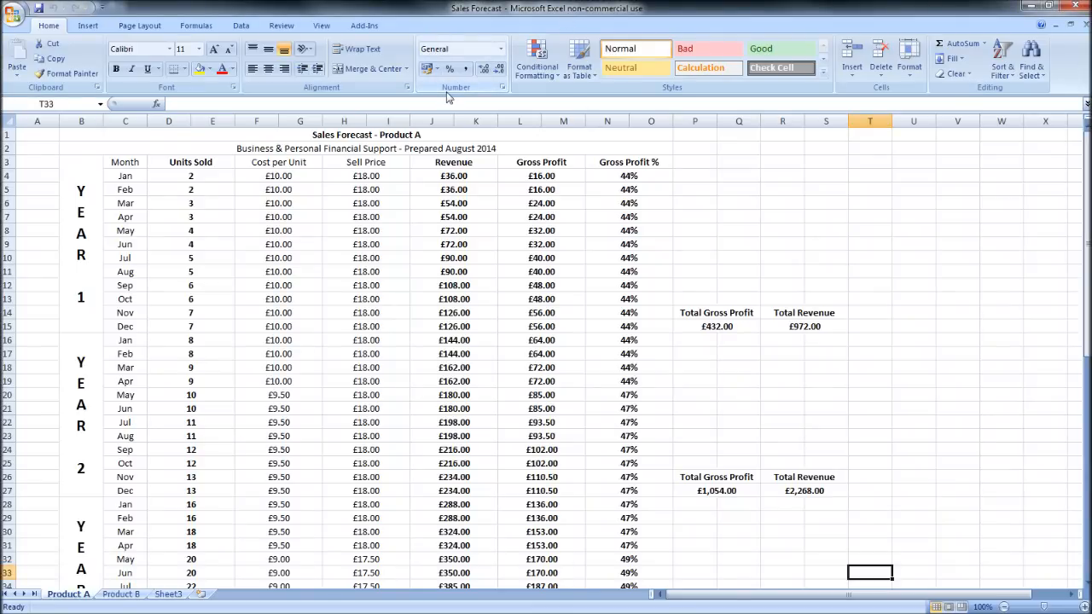
{"action": "mouse_move", "coordinate": [281, 168]}
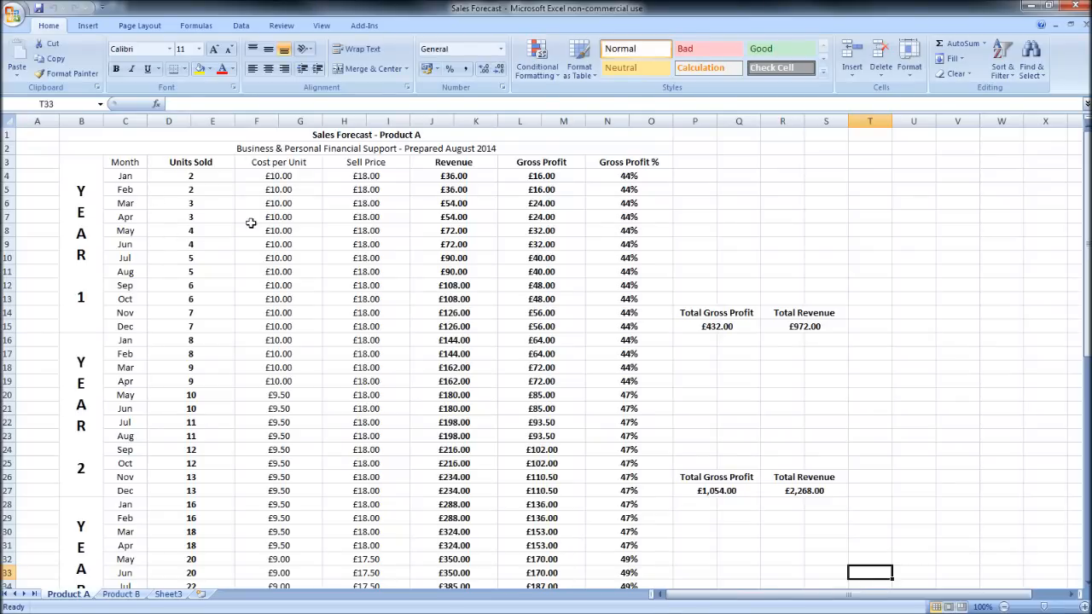
{"action": "mouse_move", "coordinate": [314, 392]}
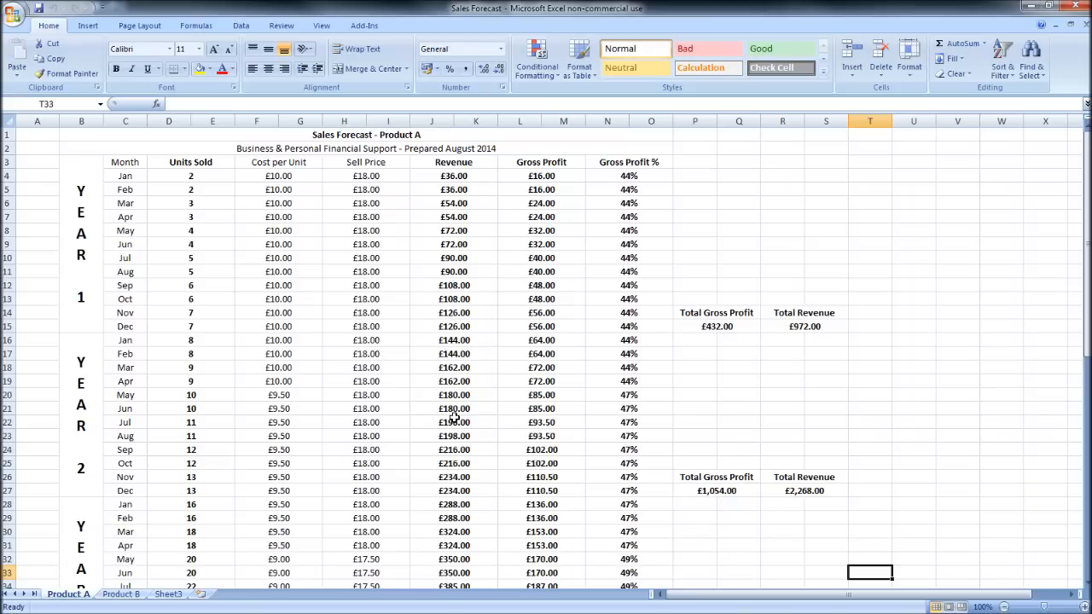
{"action": "mouse_move", "coordinate": [337, 278]}
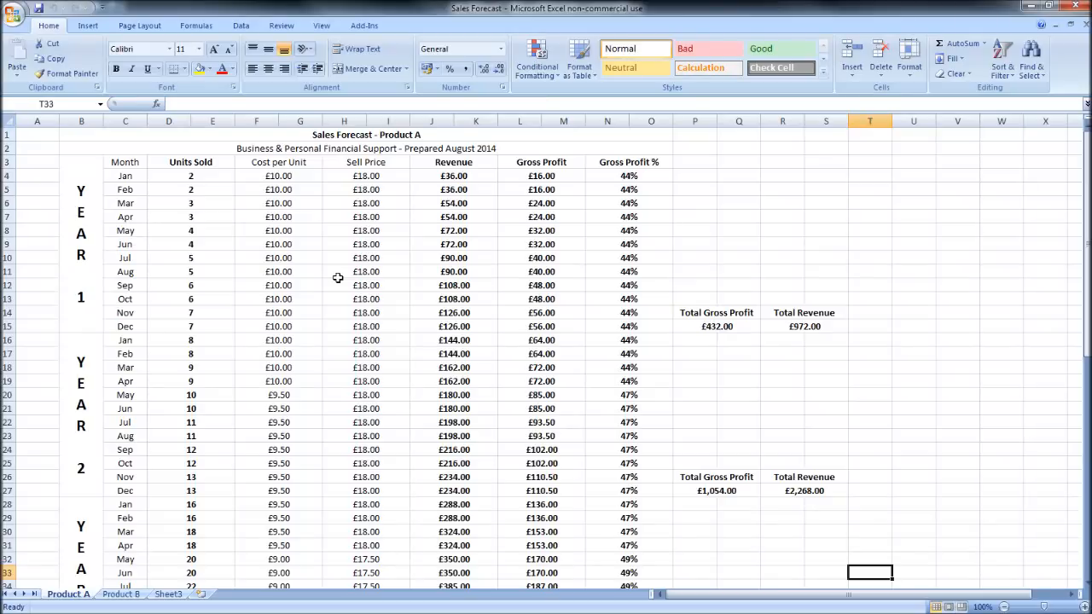
{"action": "mouse_move", "coordinate": [335, 292]}
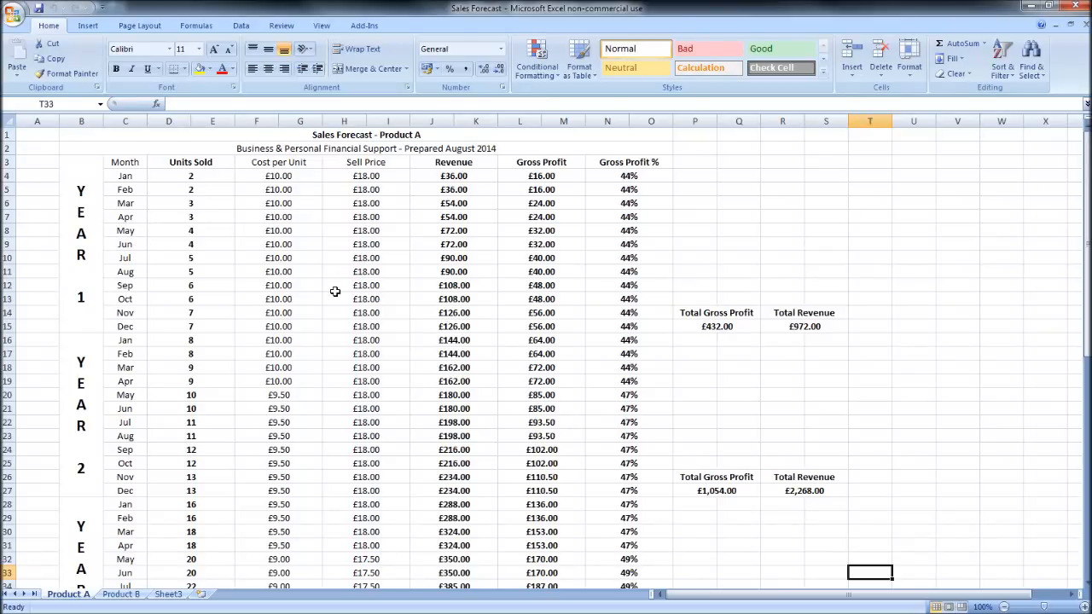
{"action": "mouse_move", "coordinate": [340, 256]}
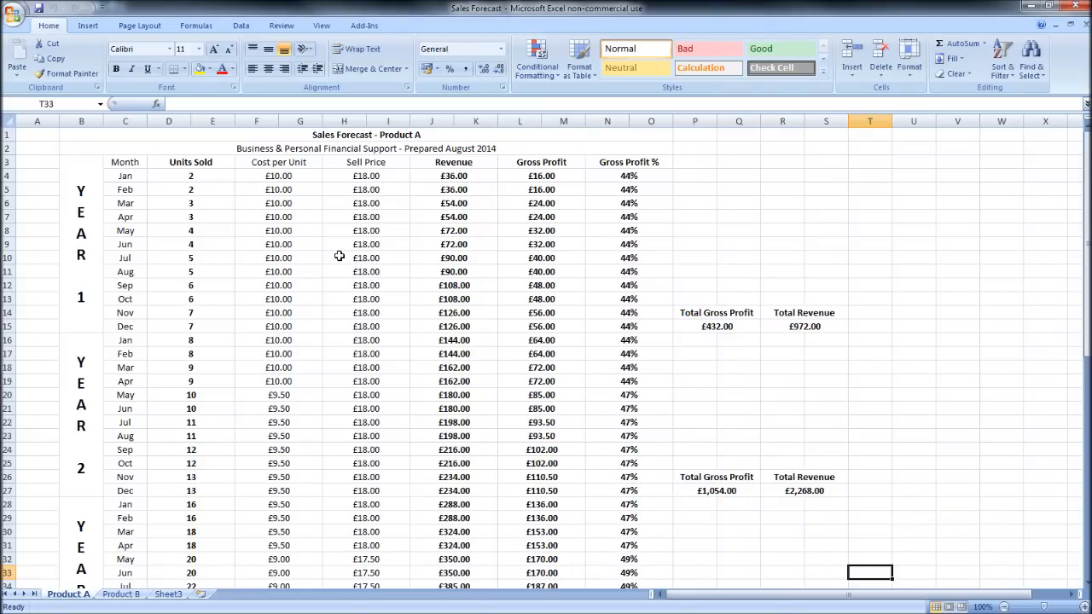
{"action": "scroll", "scroll_direction": "down", "scroll_amount": 3}
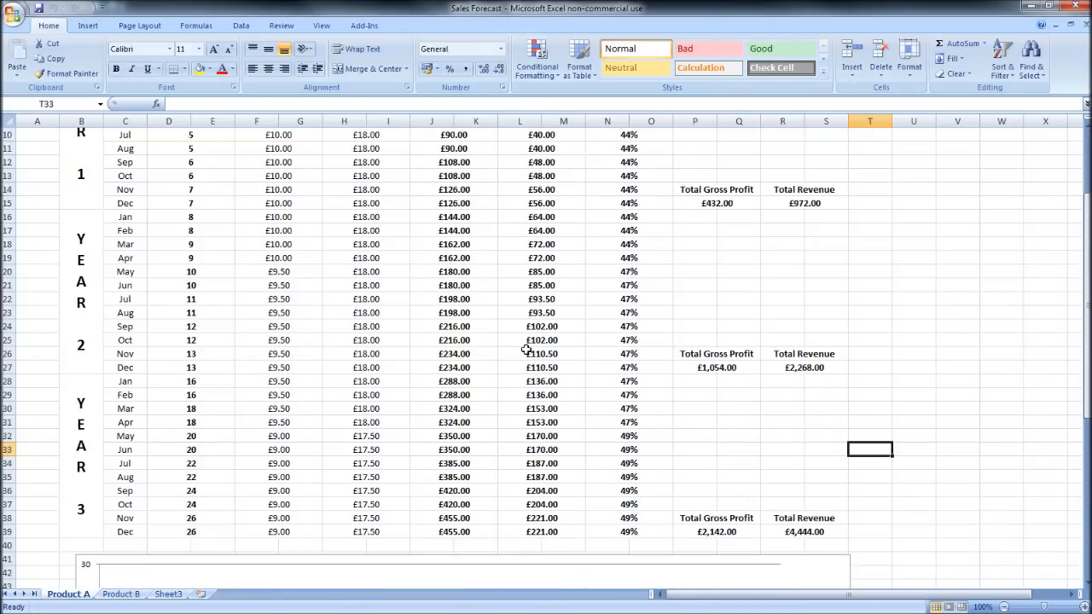
{"action": "scroll", "scroll_direction": "up", "scroll_amount": 3}
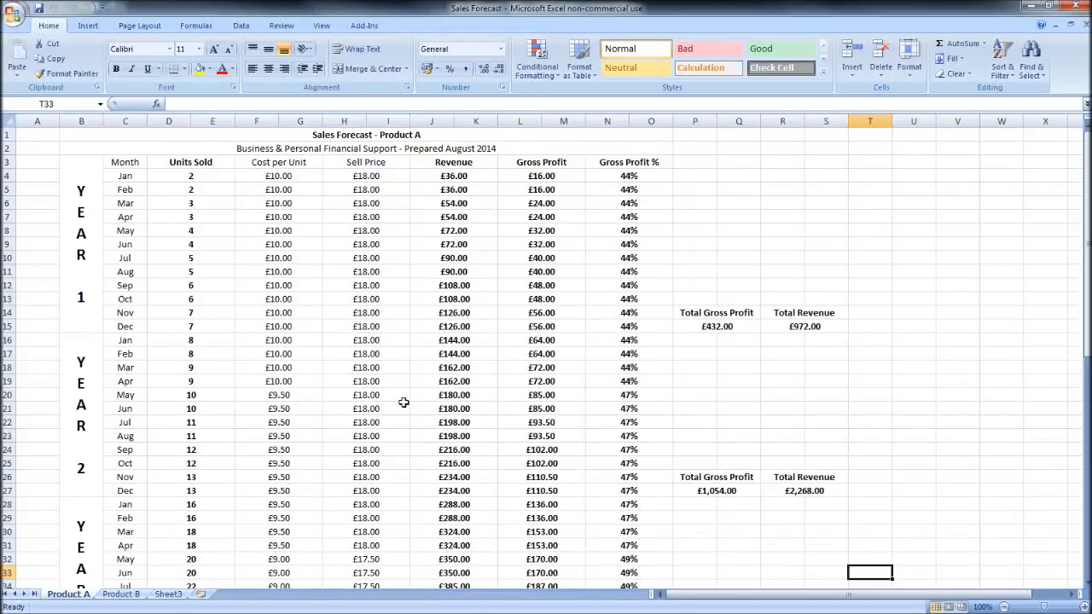
{"action": "mouse_move", "coordinate": [553, 276]}
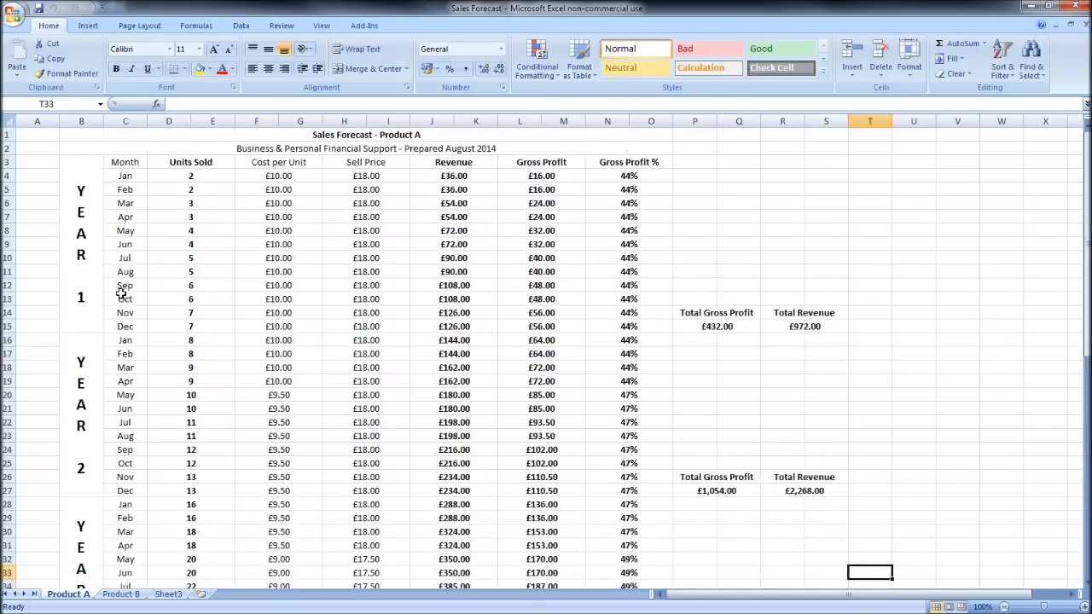
{"action": "mouse_move", "coordinate": [180, 437]}
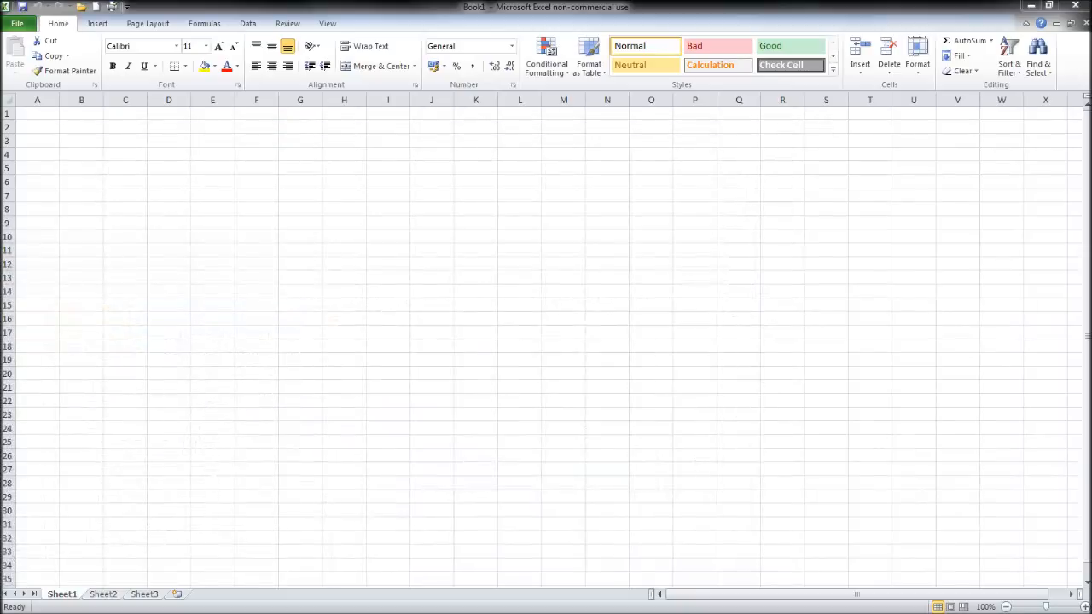
{"action": "mouse_move", "coordinate": [485, 228]}
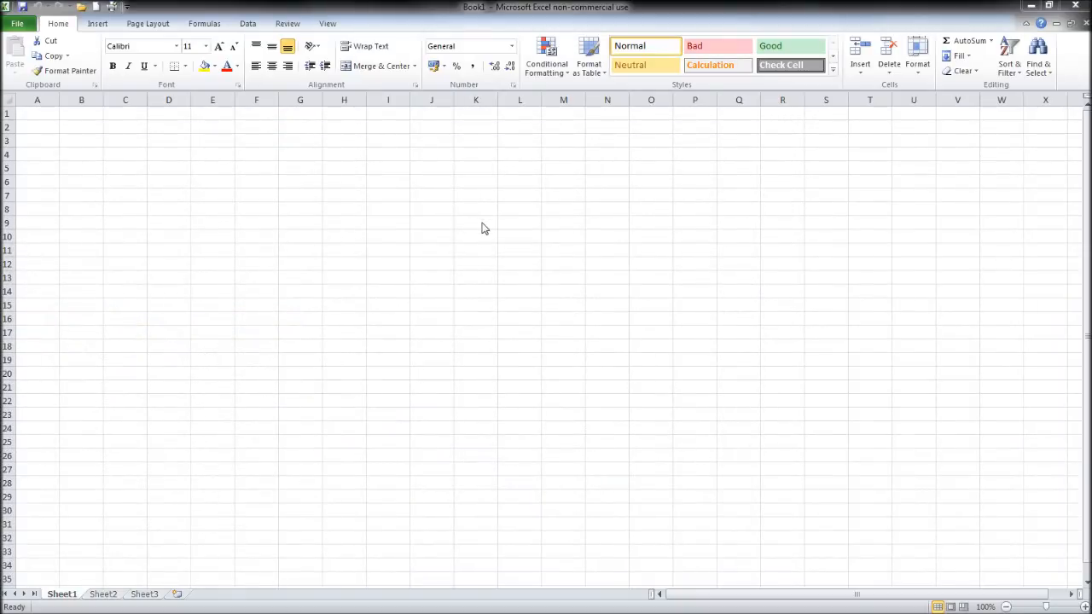
{"action": "mouse_move", "coordinate": [301, 154]}
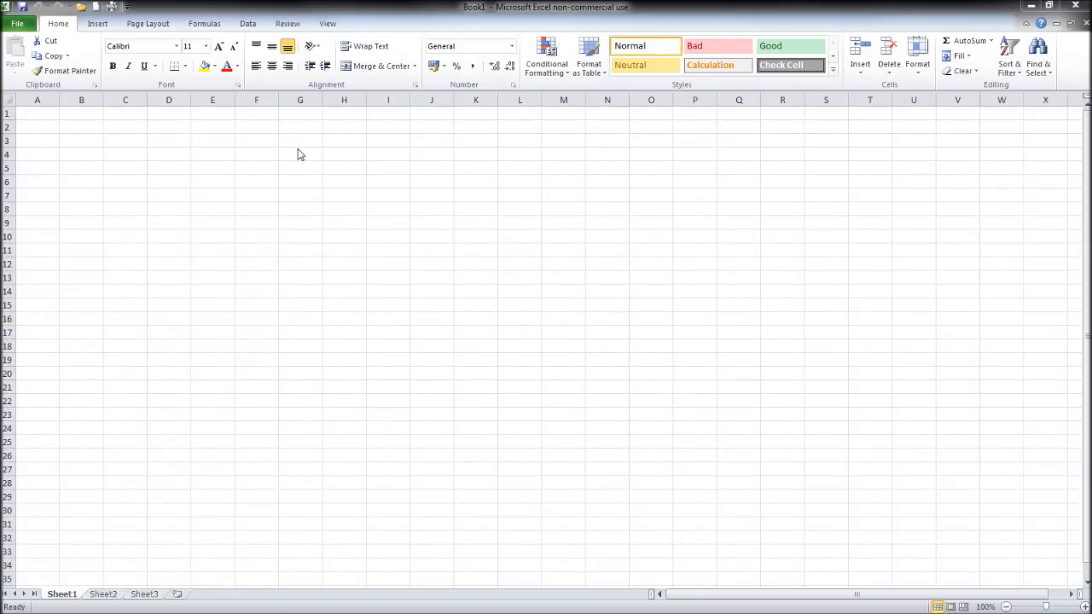
{"action": "left_click", "coordinate": [37, 112]}
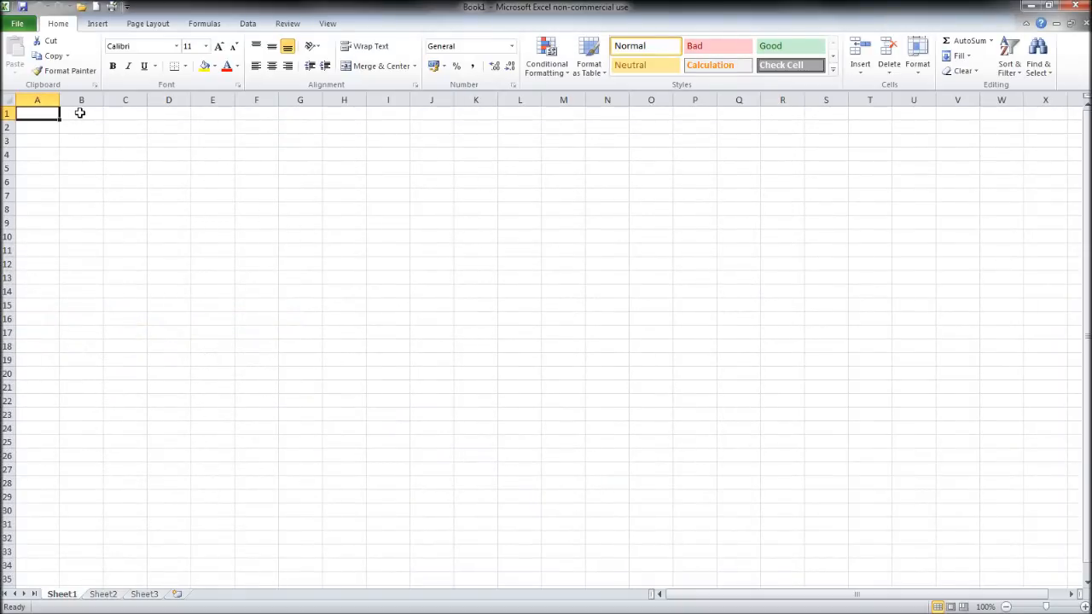
Merge cells B1 through O1 into one centred title cell
{"action": "left_click", "coordinate": [82, 112]}
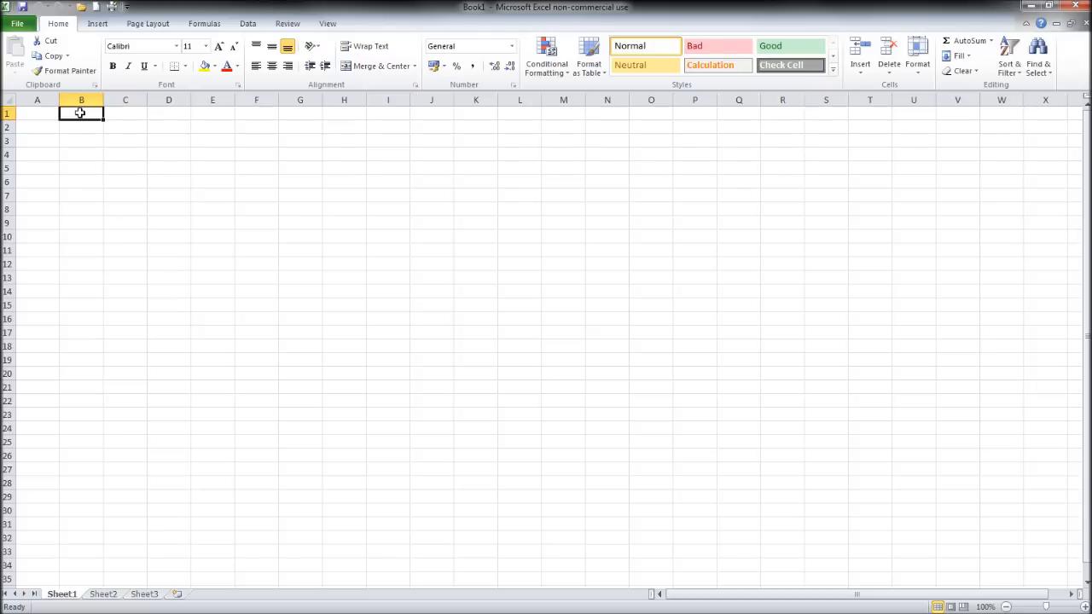
{"action": "left_click_drag", "start_coordinate": [82, 113], "coordinate": [652, 112]}
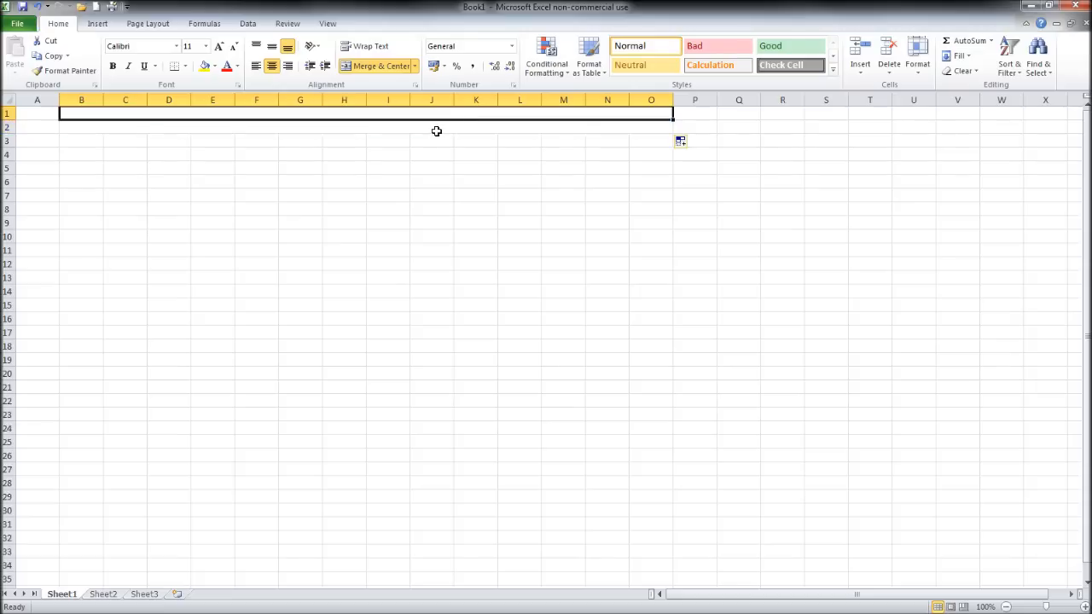
{"action": "left_click", "coordinate": [435, 126]}
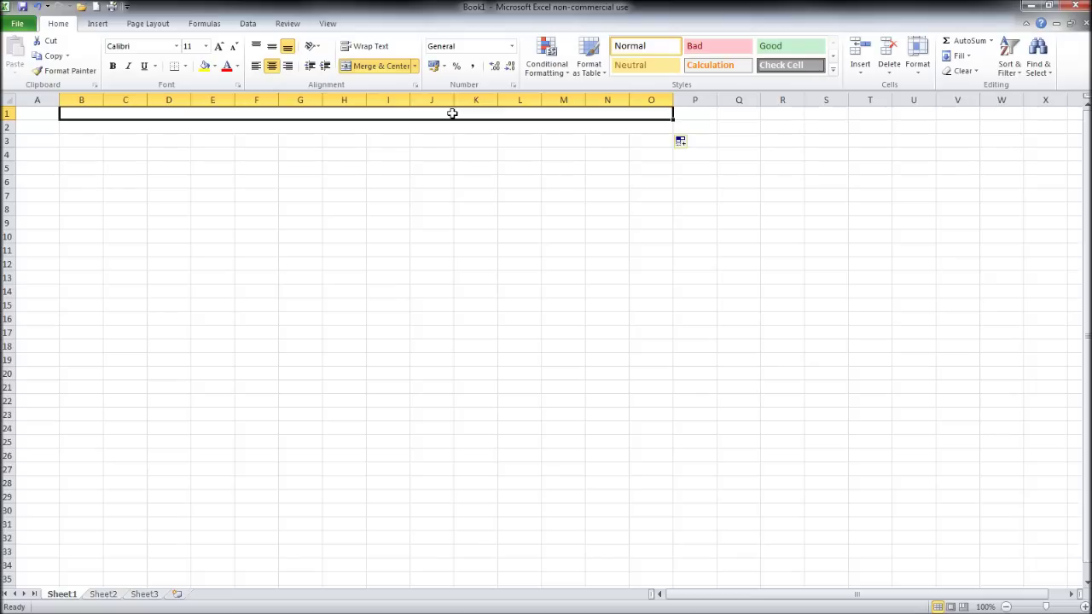
{"action": "mouse_move", "coordinate": [908, 290]}
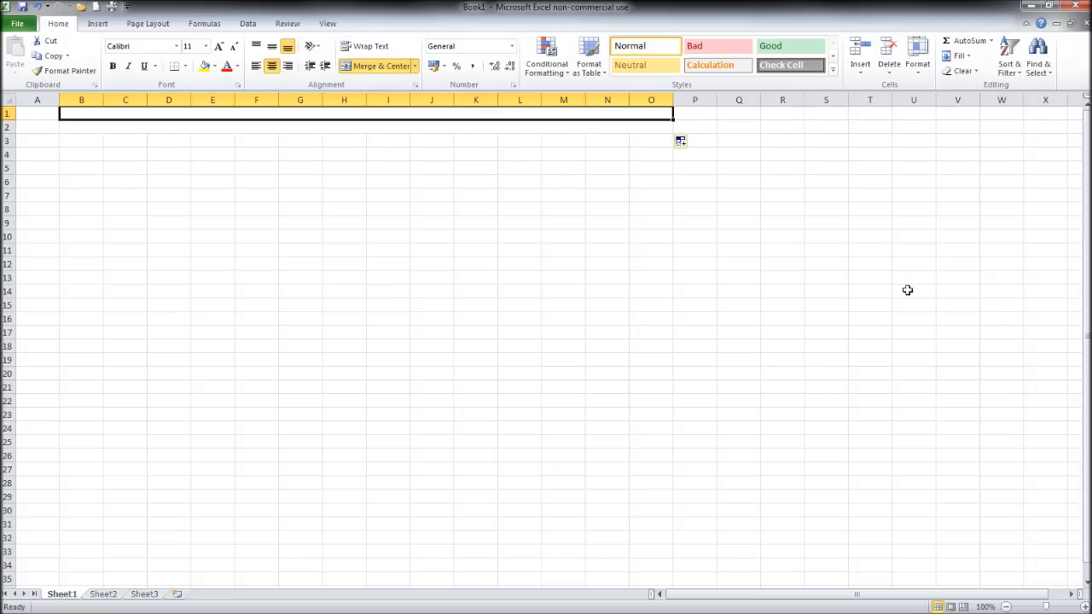
{"action": "mouse_move", "coordinate": [669, 290]}
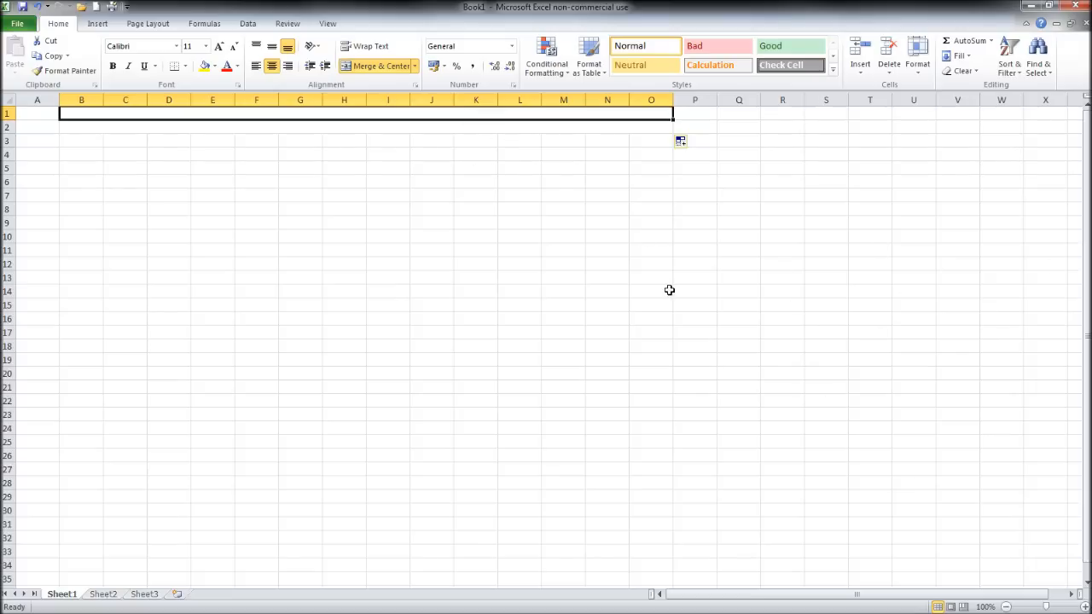
{"action": "mouse_move", "coordinate": [355, 116]}
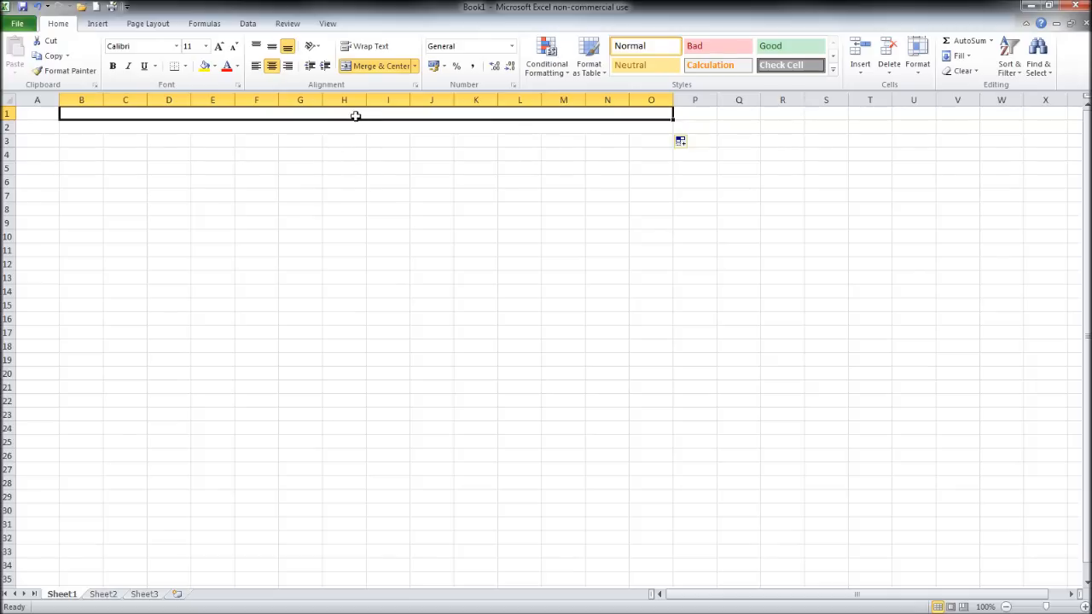
Enter the title text "Sales Forecast - Product A" in the merged B1:O1 cell
{"action": "type", "text": "Sa"}
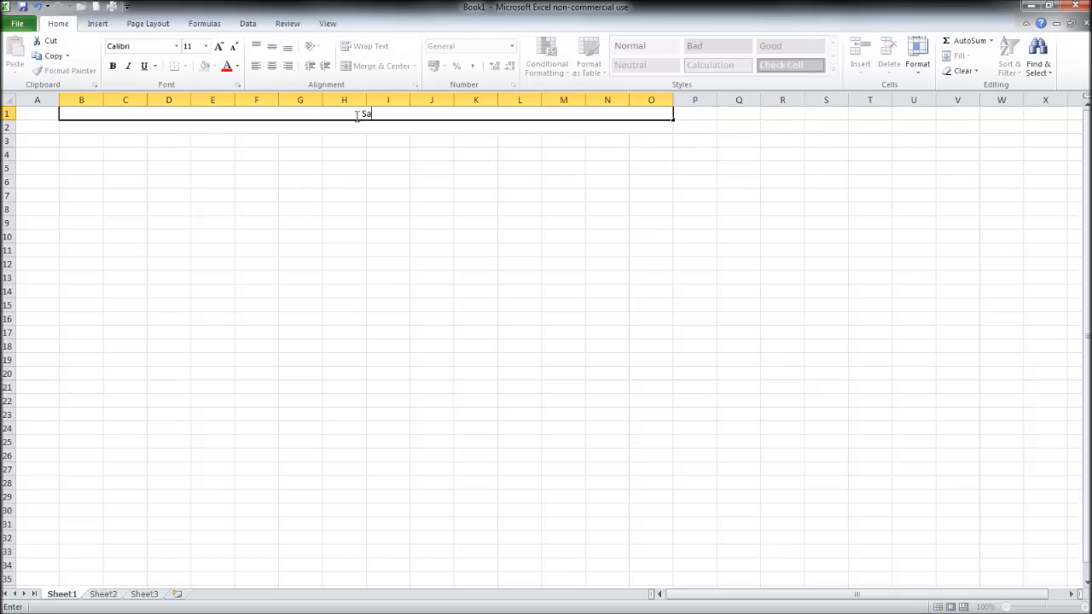
{"action": "type", "text": "les"}
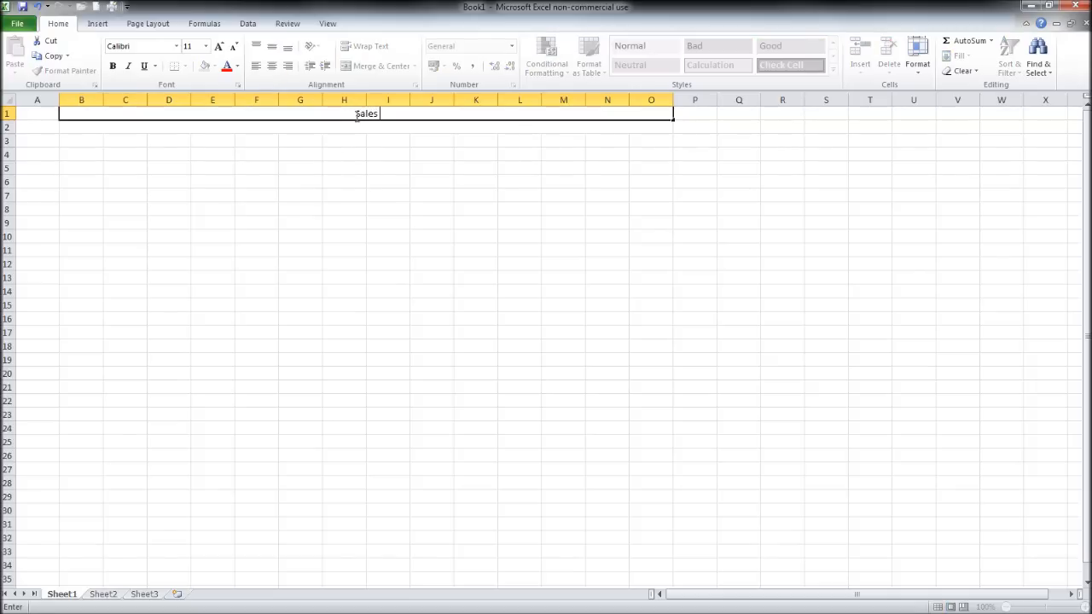
{"action": "type", "text": "Fore"}
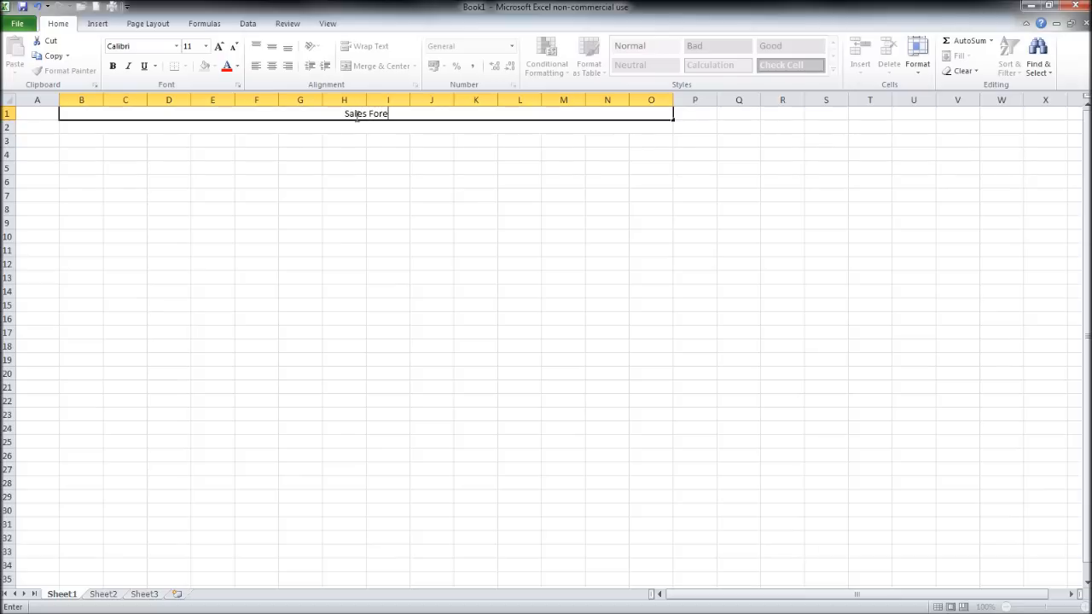
{"action": "type", "text": "cast"}
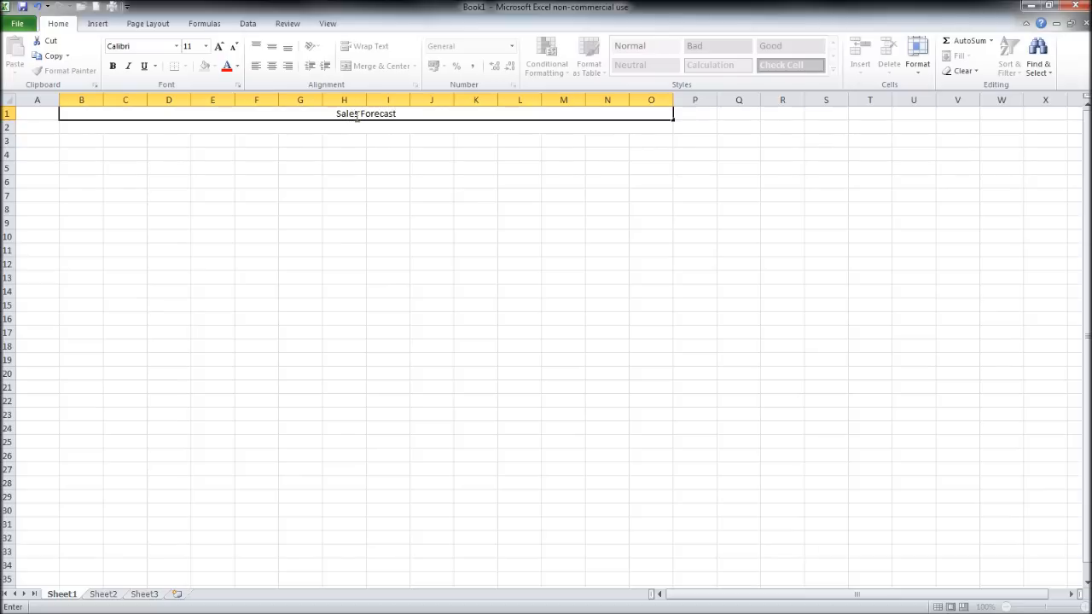
{"action": "type", "text": "-"}
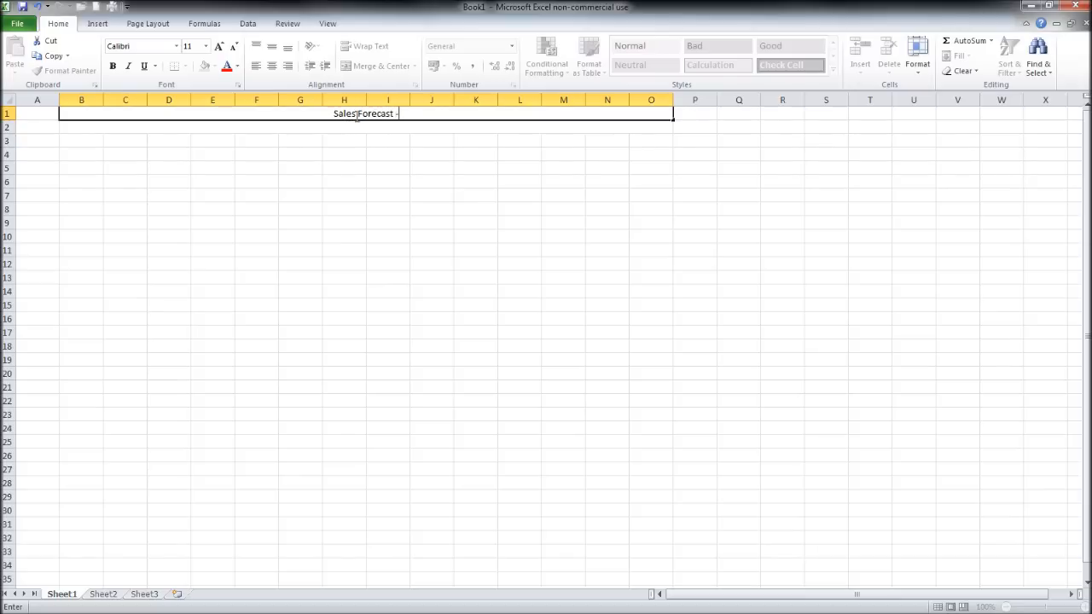
{"action": "type", "text": "P"}
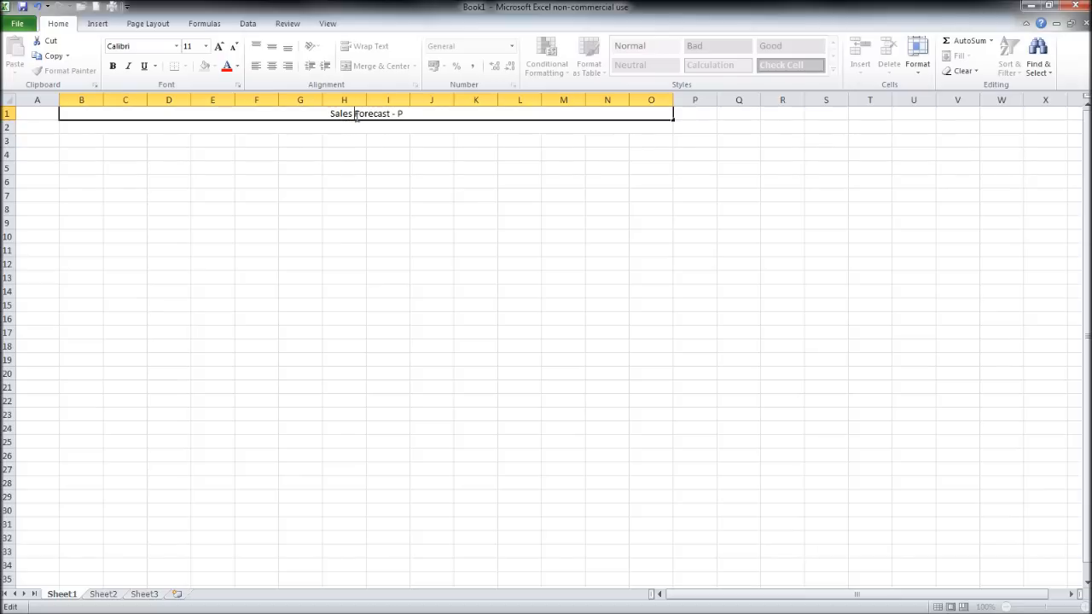
{"action": "type", "text": "rodjc"}
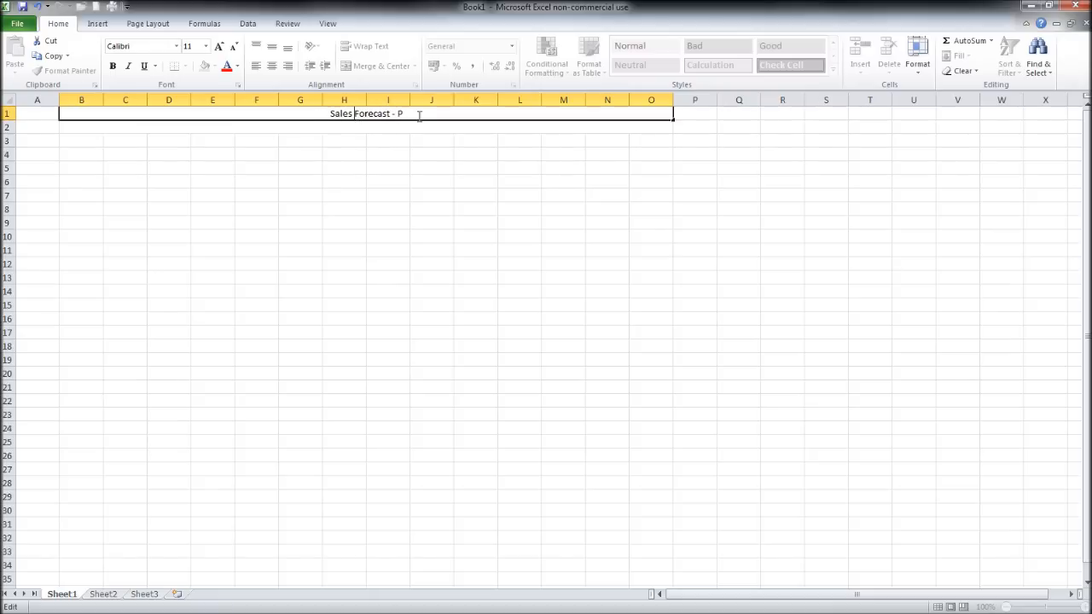
{"action": "type", "text": "ro"}
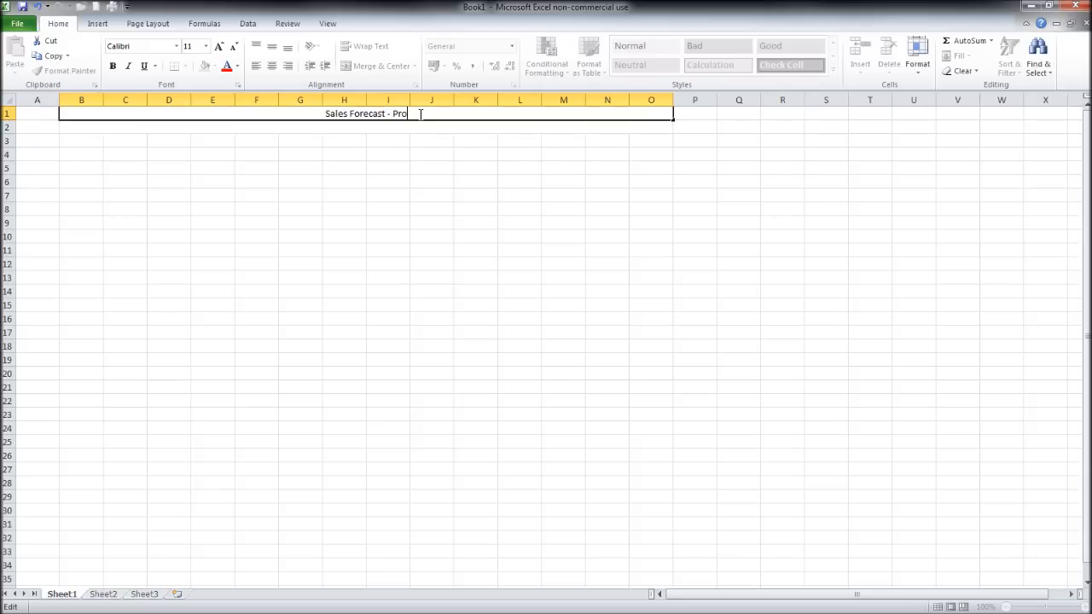
{"action": "type", "text": "ducts"}
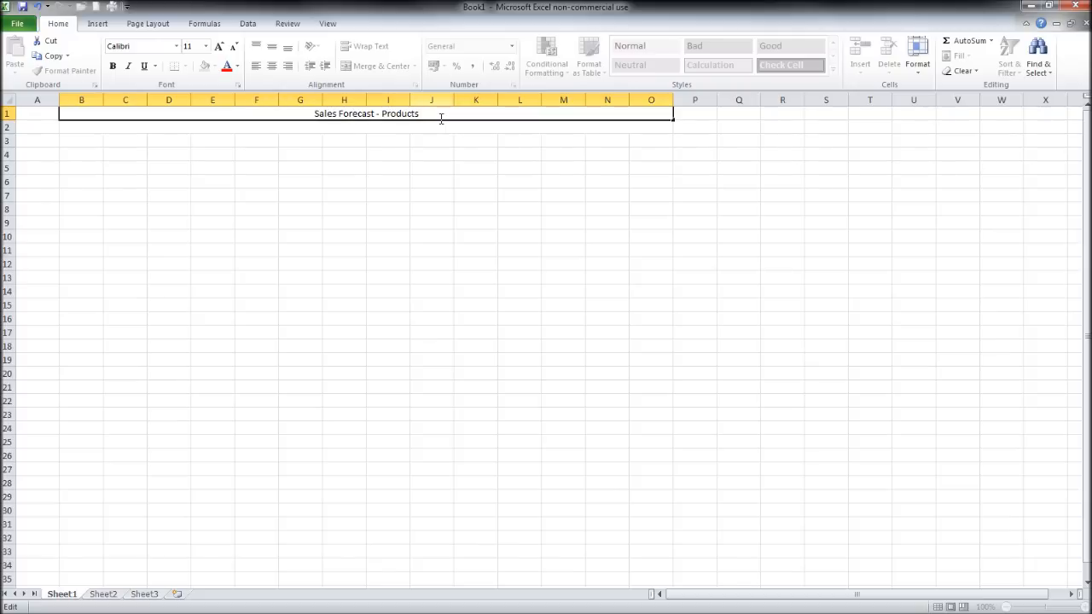
{"action": "type", "text": "A"}
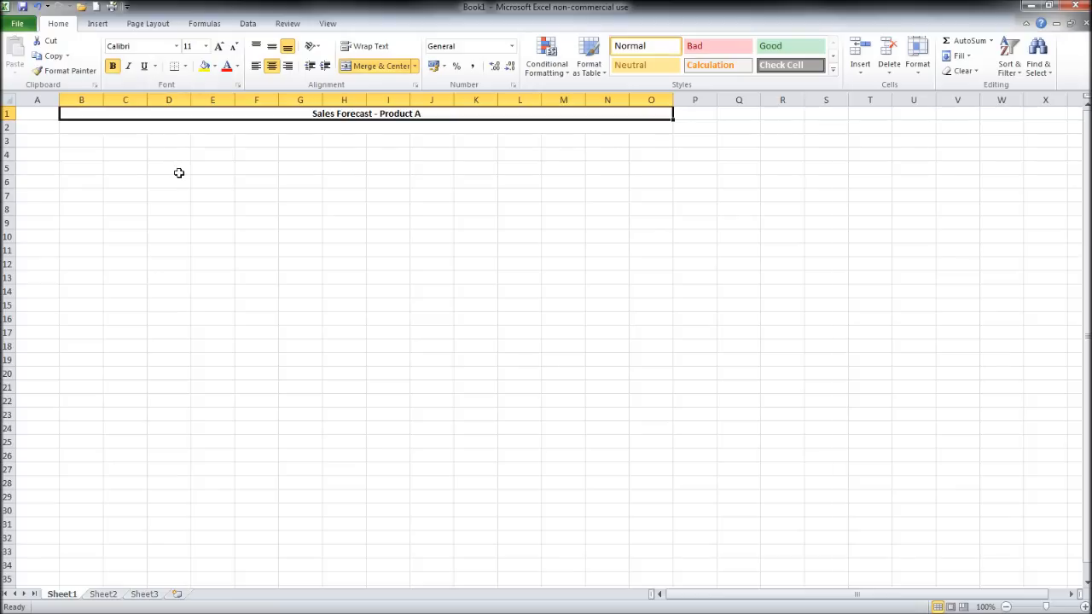
{"action": "mouse_move", "coordinate": [282, 152]}
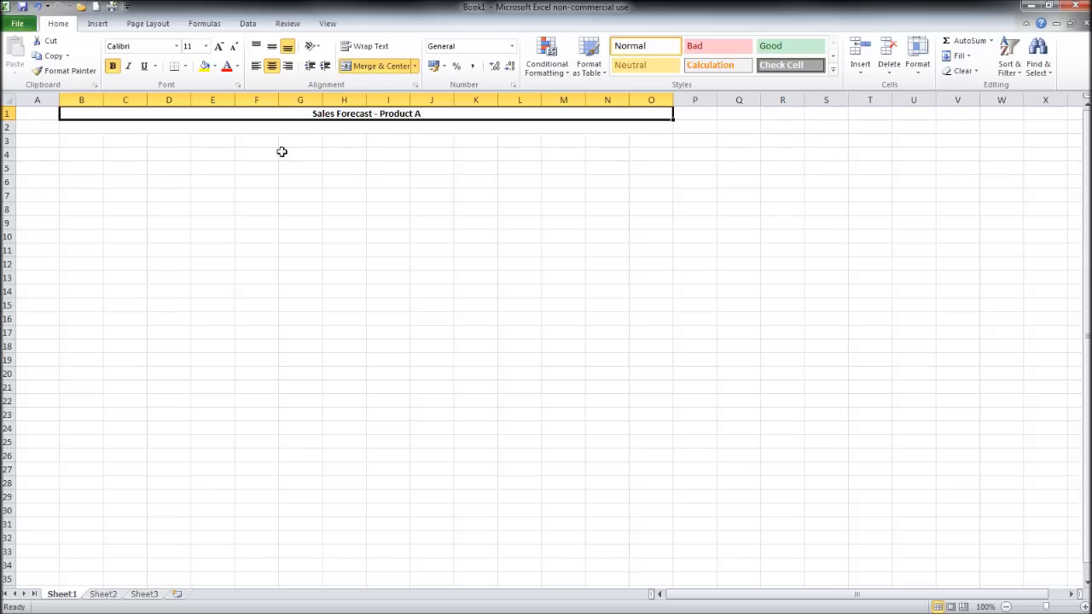
Enter "Business & Personal Financial Support - Prepared August 2014" in the merged B2:O2 subtitle row
{"action": "left_click", "coordinate": [399, 126]}
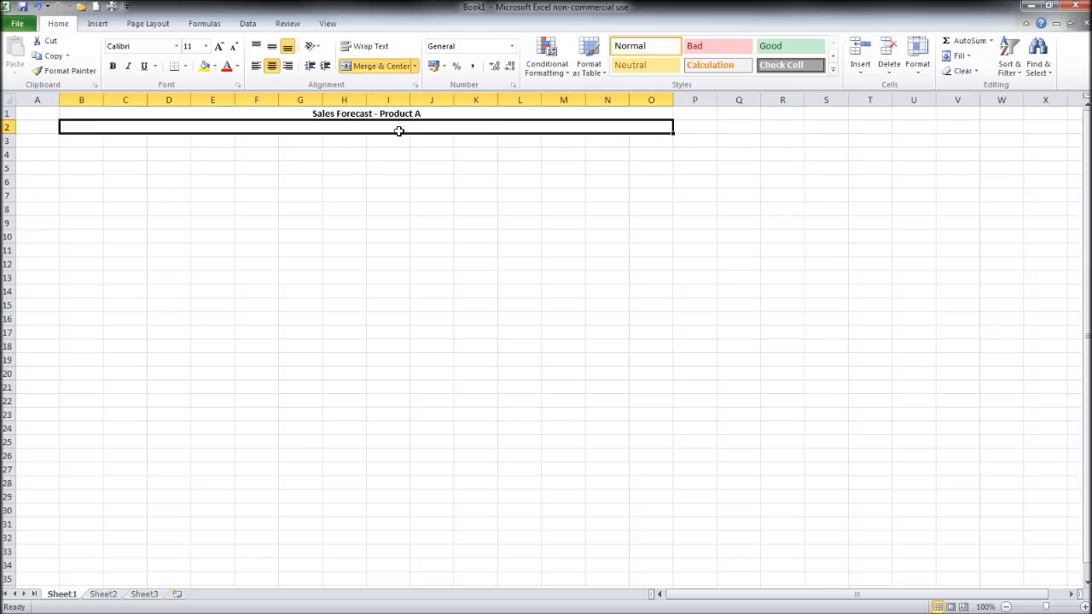
{"action": "type", "text": "Bus"}
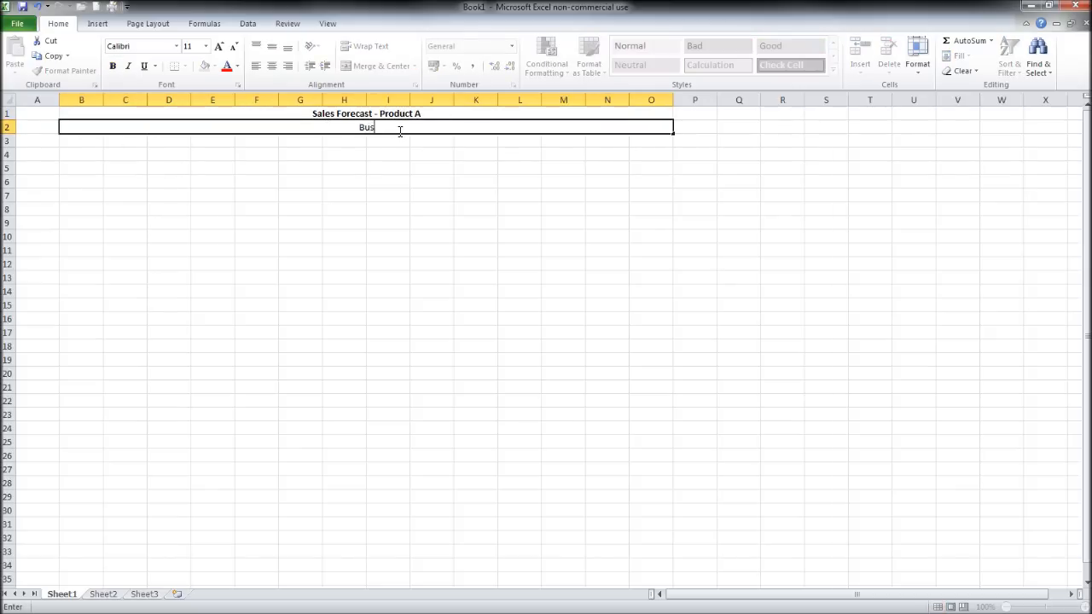
{"action": "type", "text": "iness"}
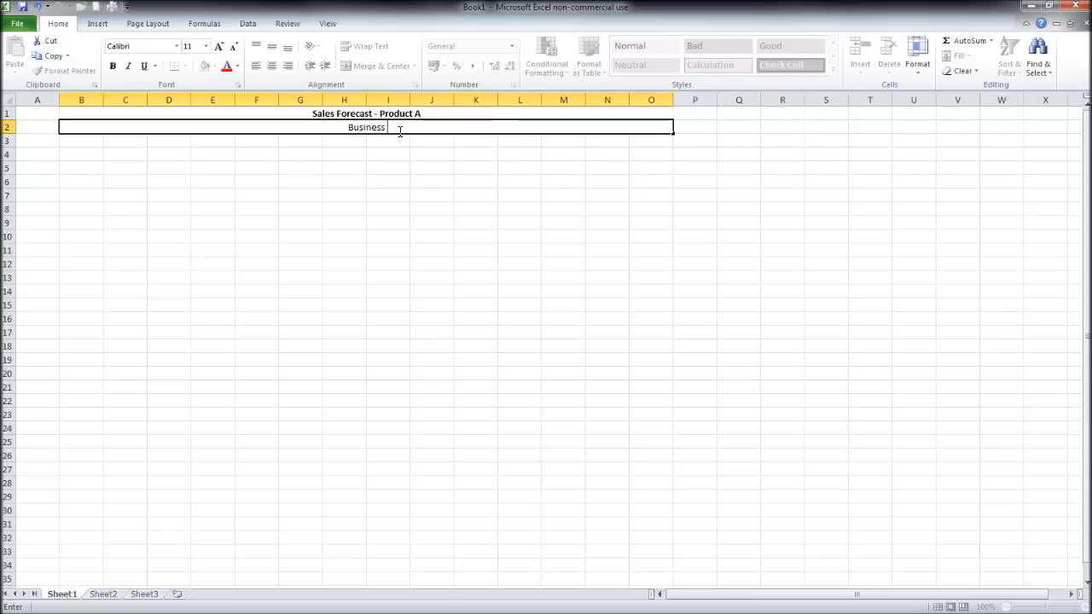
{"action": "type", "text": "& Personal Financial Support"}
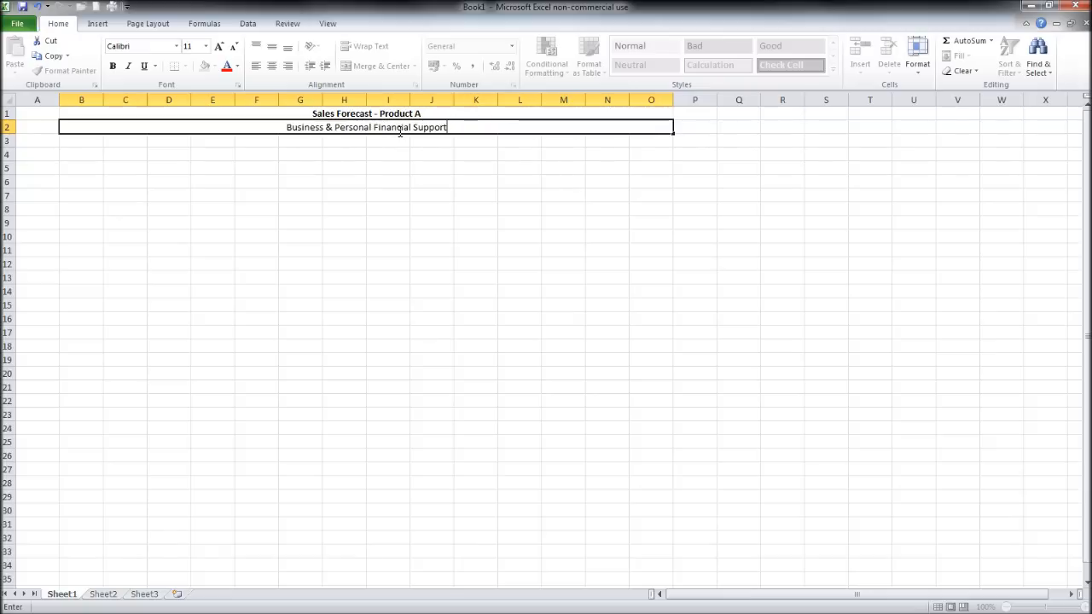
{"action": "type", "text": "-"}
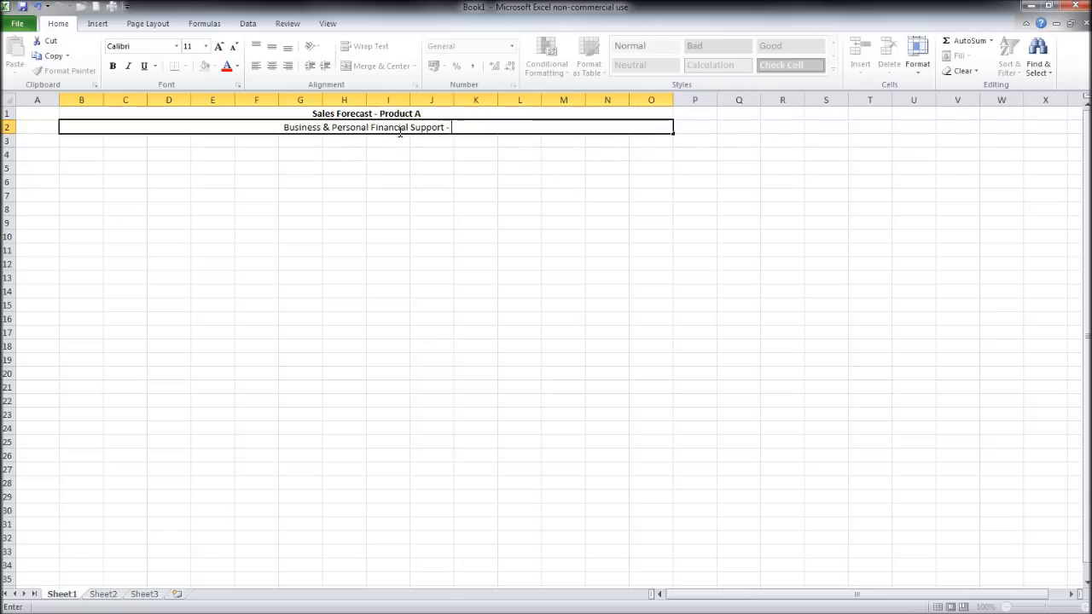
{"action": "type", "text": "Prepared Aug"}
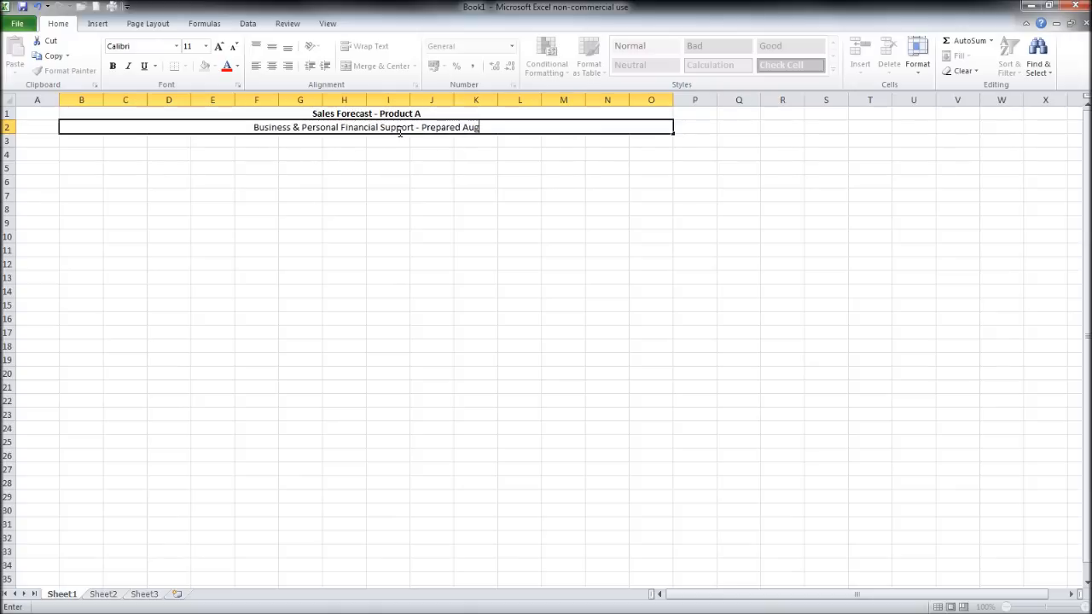
{"action": "type", "text": "ust 2014"}
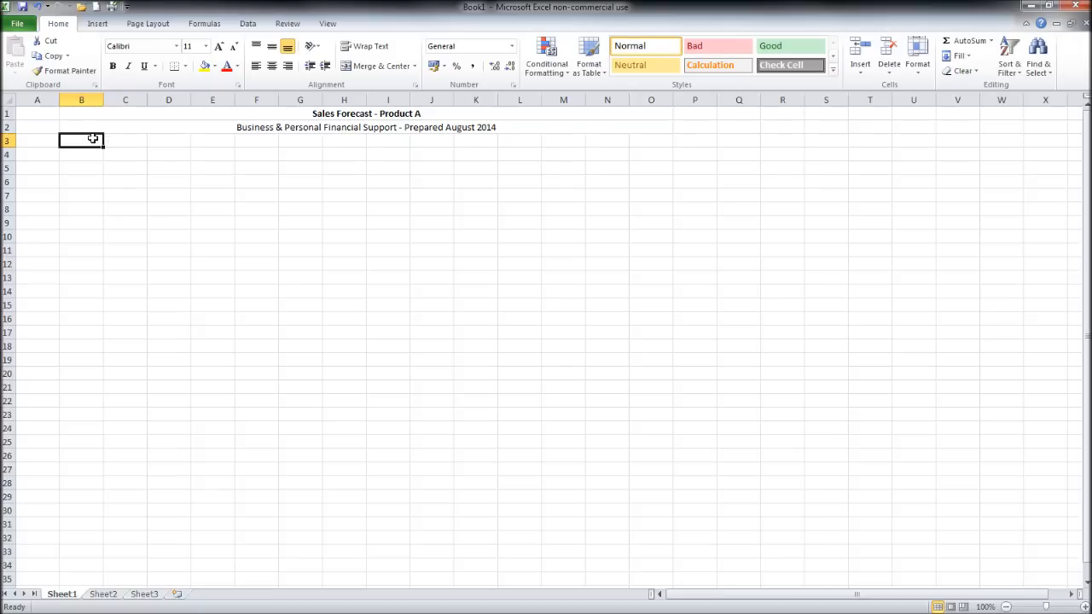
Merge B3 through B15 into a tall block for the first year label
{"action": "left_click", "coordinate": [82, 153]}
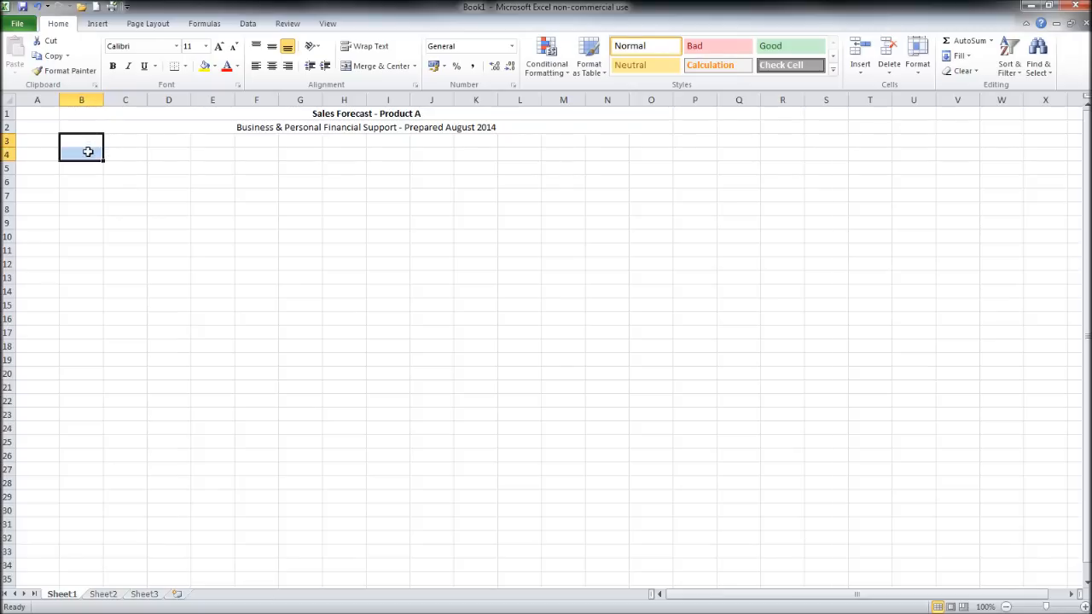
{"action": "left_click_drag", "start_coordinate": [88, 152], "coordinate": [89, 300]}
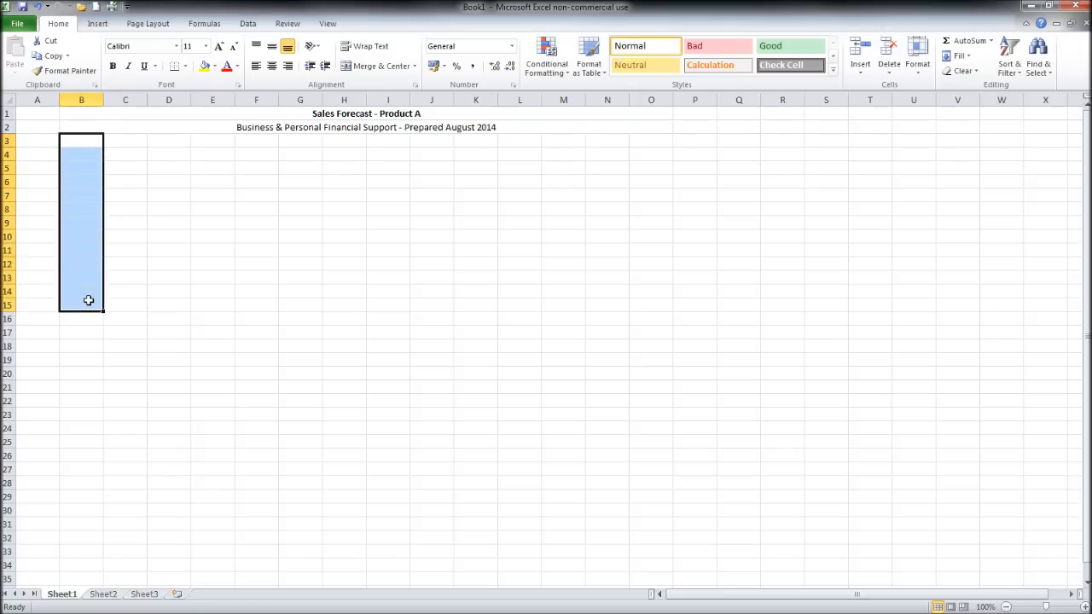
{"action": "mouse_move", "coordinate": [249, 140]}
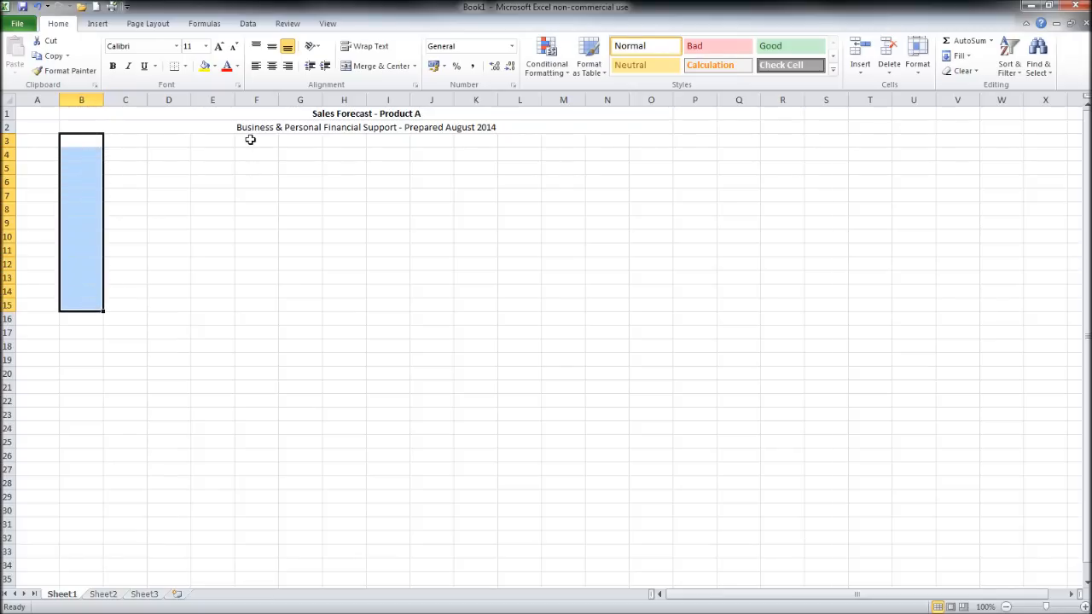
{"action": "mouse_move", "coordinate": [228, 130]}
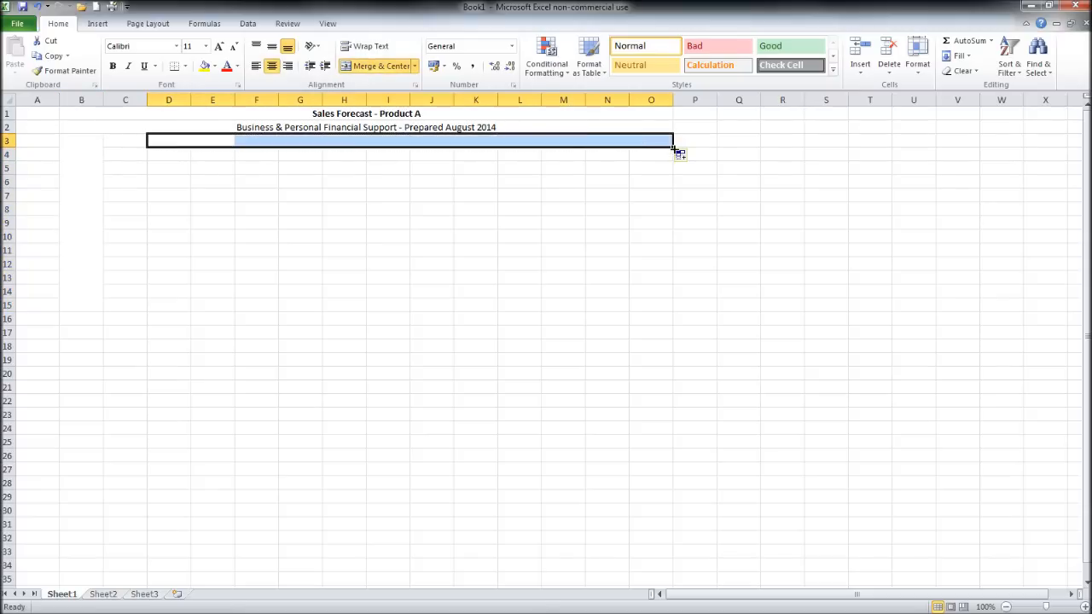
{"action": "left_click_drag", "start_coordinate": [672, 140], "coordinate": [672, 572]}
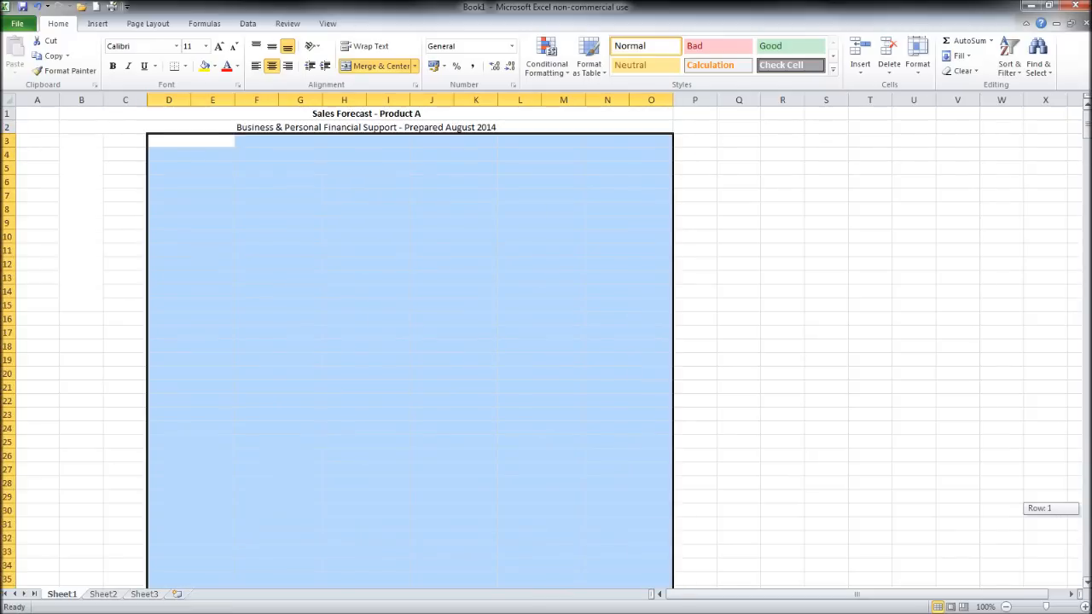
{"action": "left_click", "coordinate": [454, 331]}
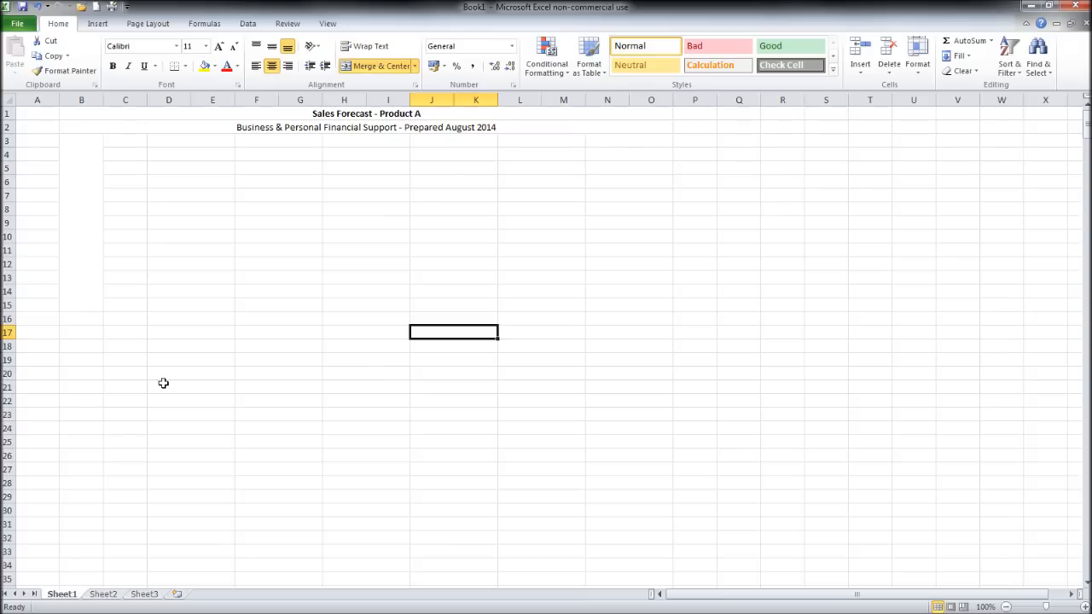
Merge the next column B range below row 15 for the second year label
{"action": "left_click", "coordinate": [82, 319]}
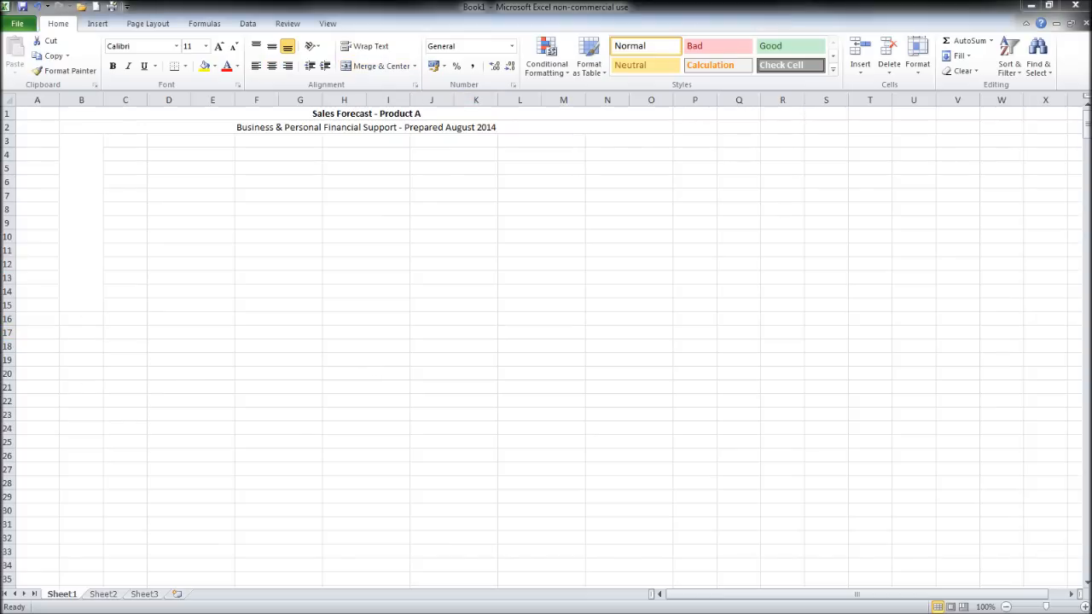
{"action": "left_click_drag", "start_coordinate": [82, 319], "coordinate": [82, 428]}
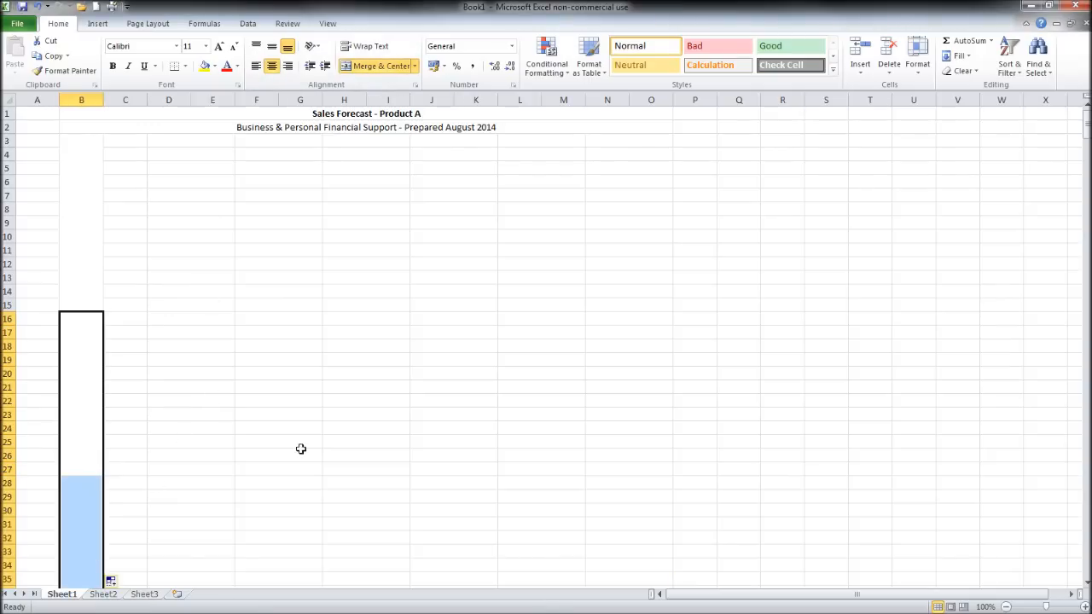
{"action": "left_click", "coordinate": [278, 358]}
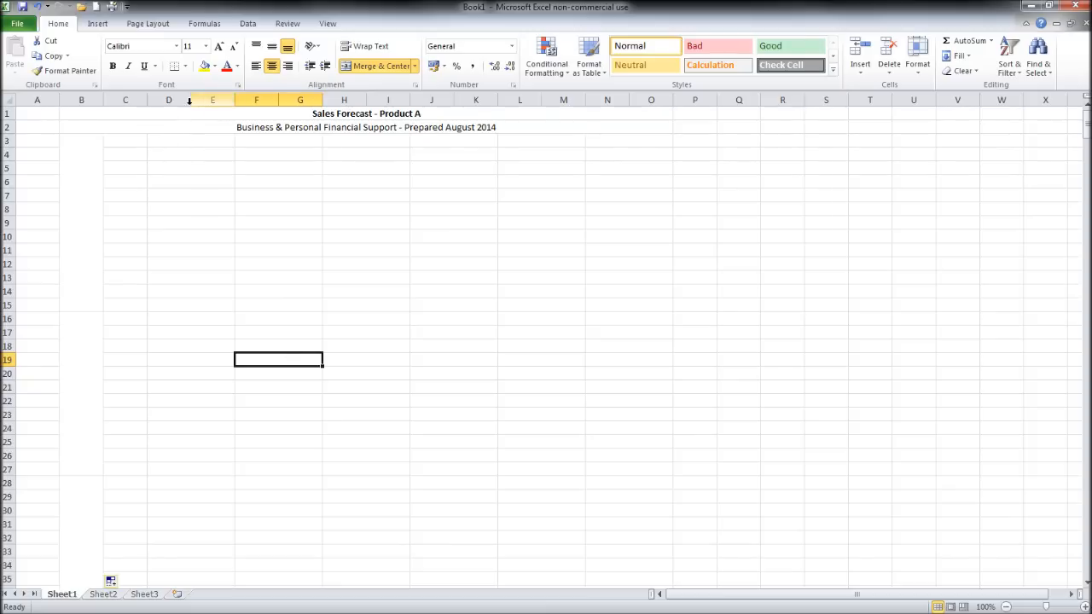
{"action": "mouse_move", "coordinate": [235, 109]}
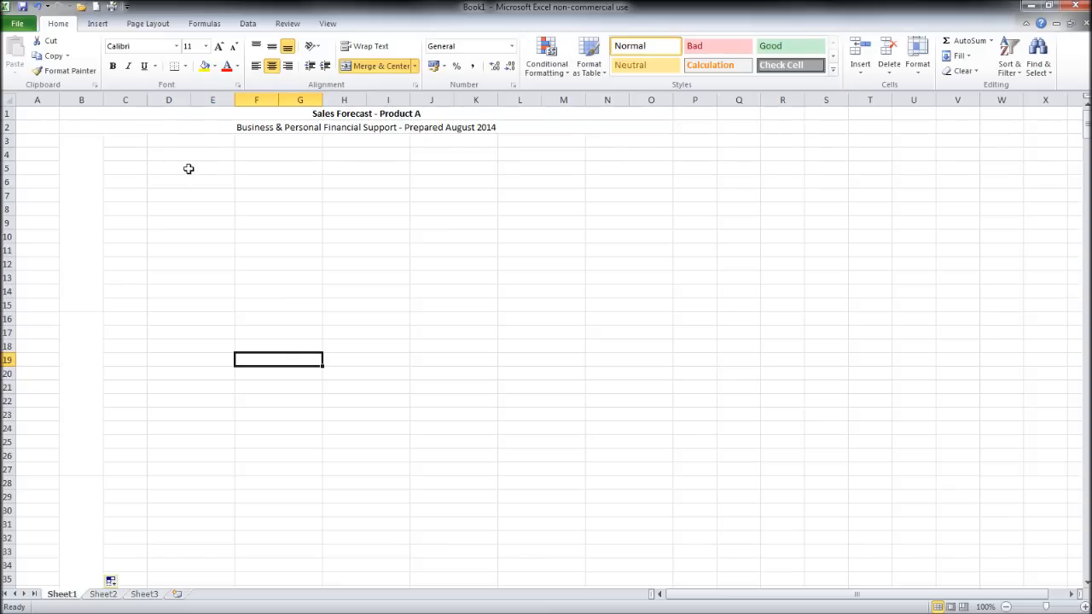
{"action": "left_click", "coordinate": [191, 140]}
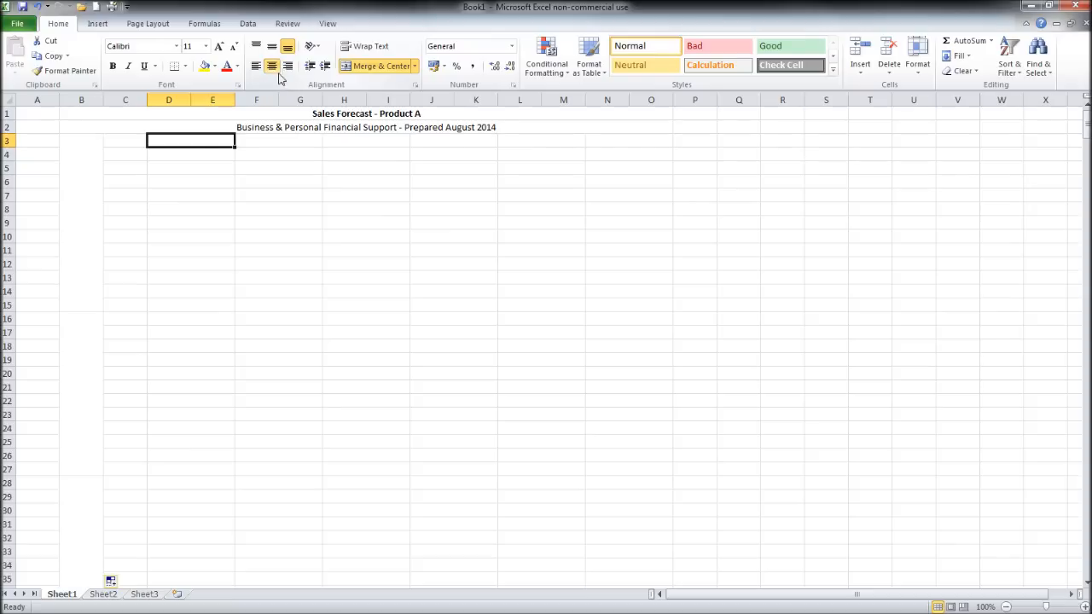
{"action": "mouse_move", "coordinate": [375, 65]}
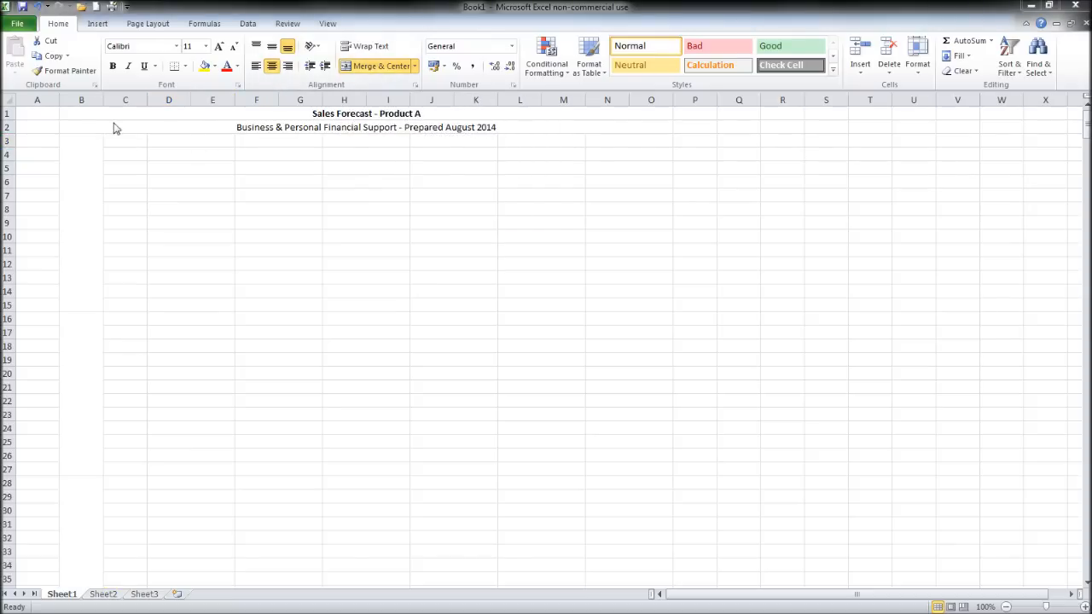
Set the merged B3:B15 block to vertical stacked text orientation via Format Cells Alignment
{"action": "left_click_drag", "start_coordinate": [82, 140], "coordinate": [81, 307]}
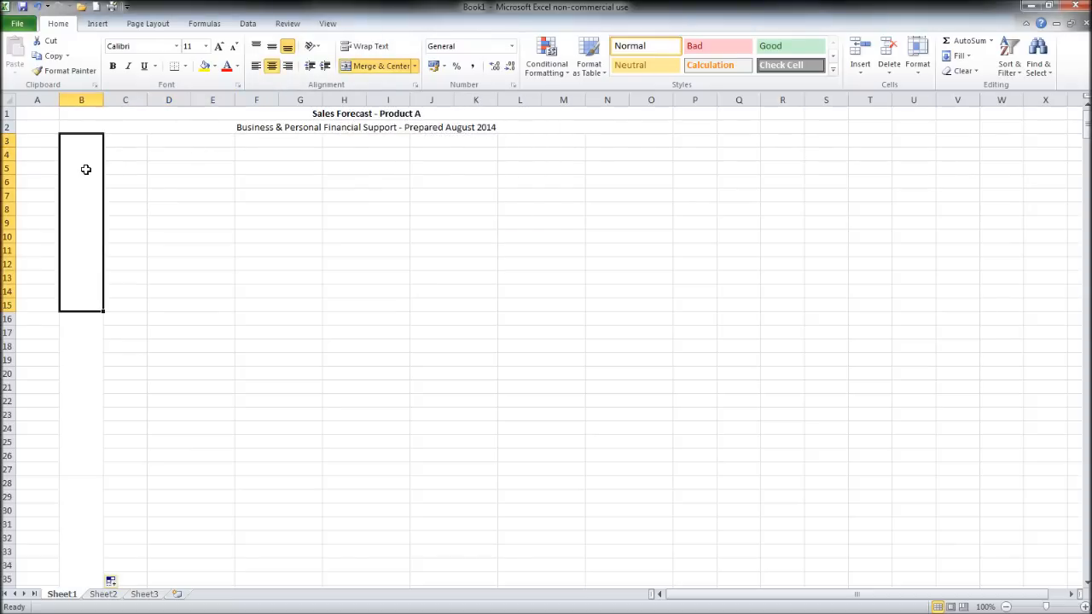
{"action": "type", "text": "EAR 1"}
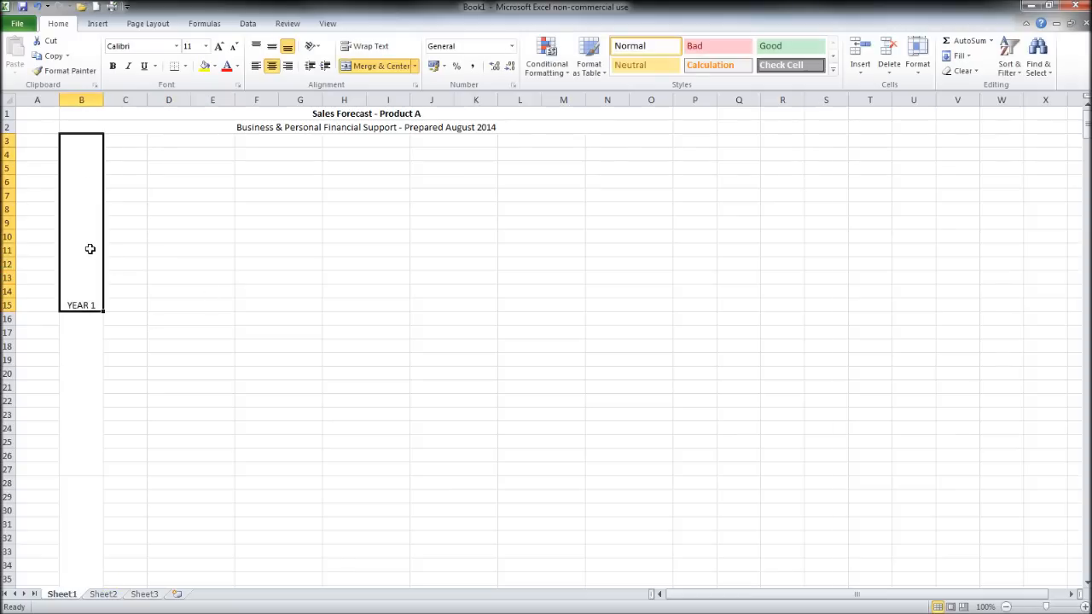
{"action": "right_click", "coordinate": [82, 249]}
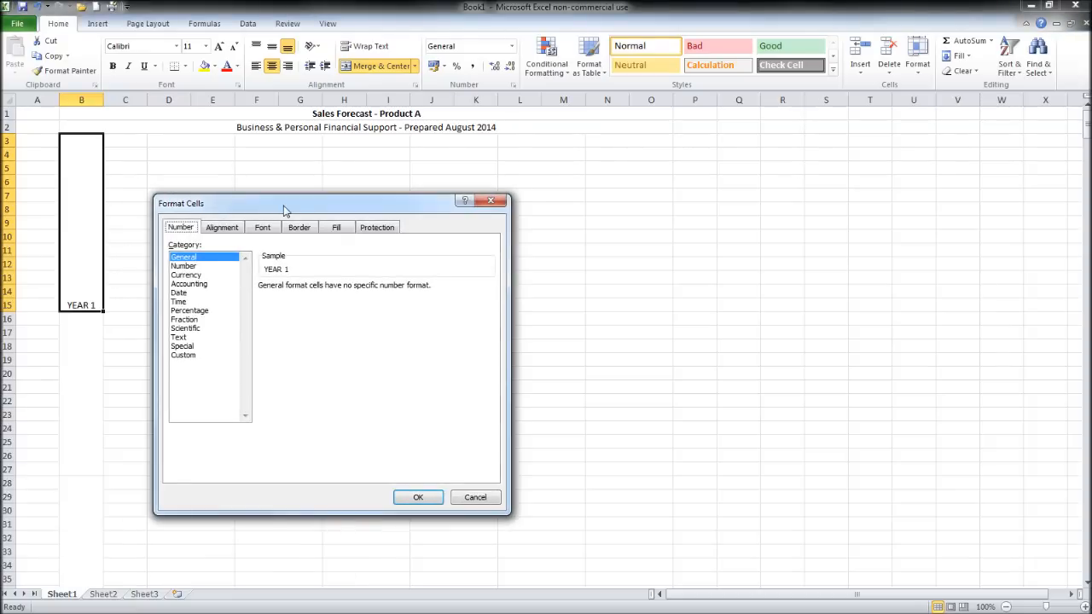
{"action": "left_click", "coordinate": [222, 227]}
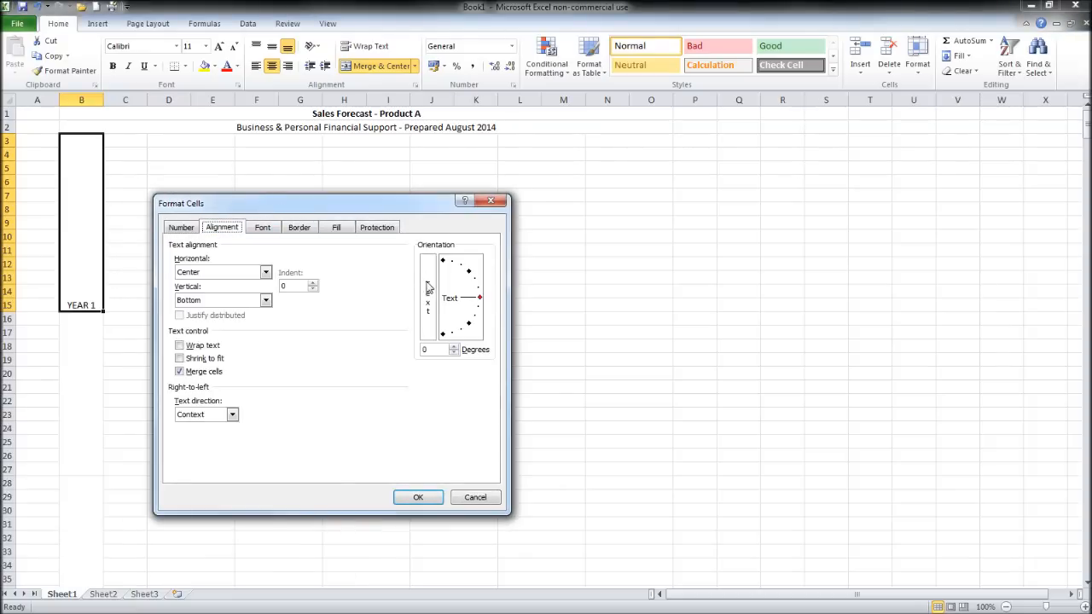
{"action": "left_click", "coordinate": [427, 298]}
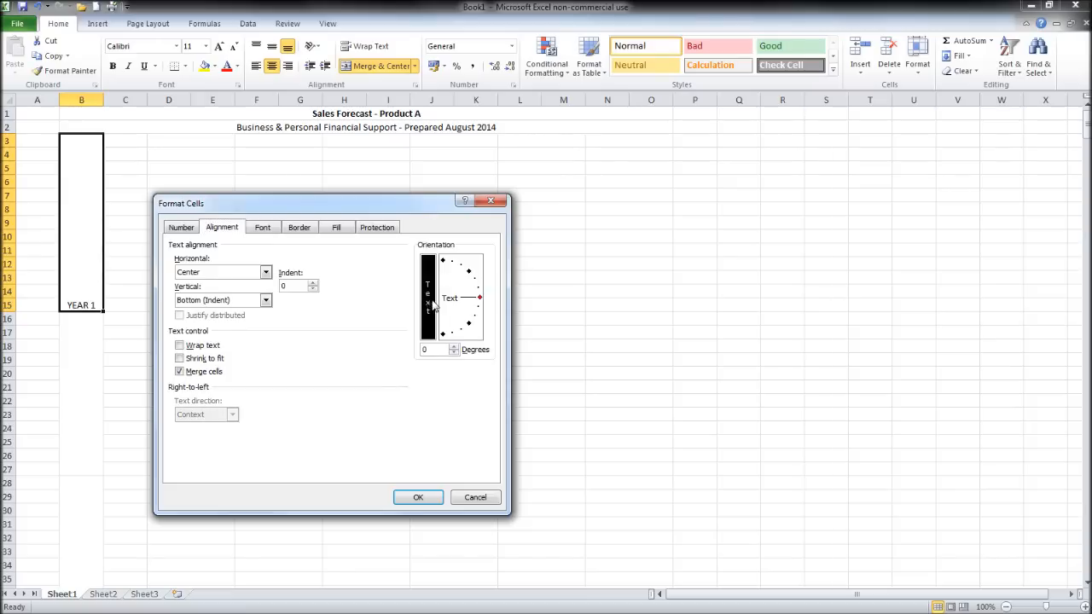
{"action": "left_click", "coordinate": [418, 498]}
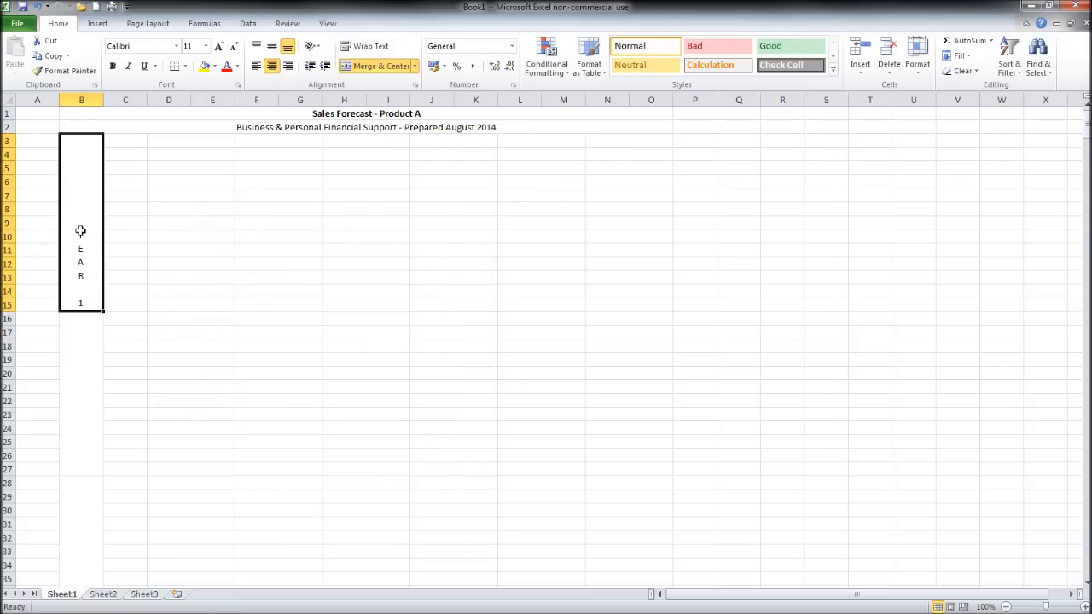
{"action": "left_click", "coordinate": [271, 46]}
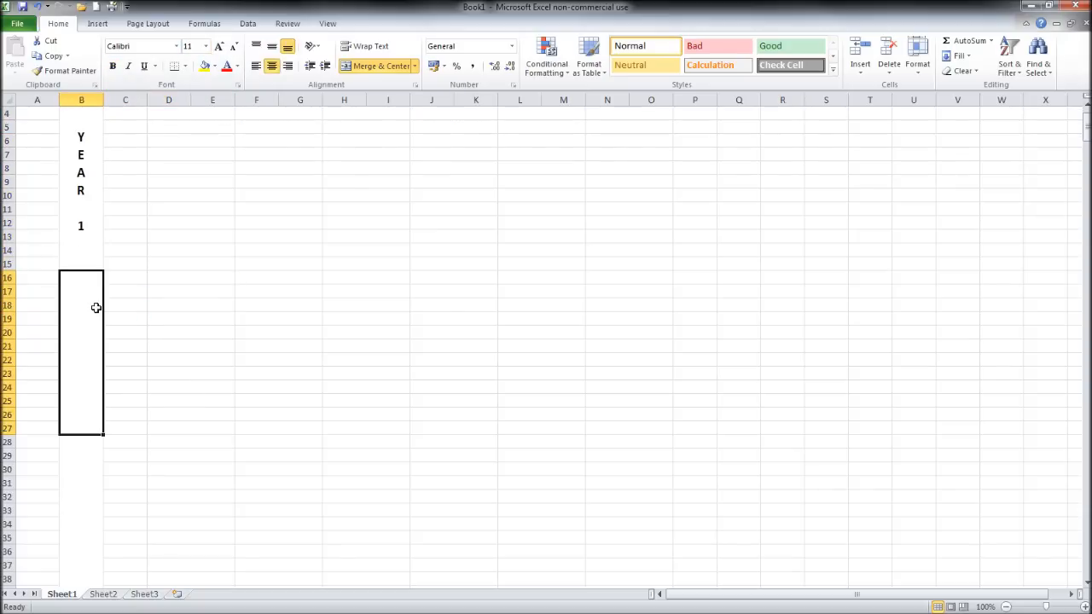
Label the block "YEAR 1" and give the YEAR 2 block vertical stacked text orientation
{"action": "type", "text": "YEAR 1"}
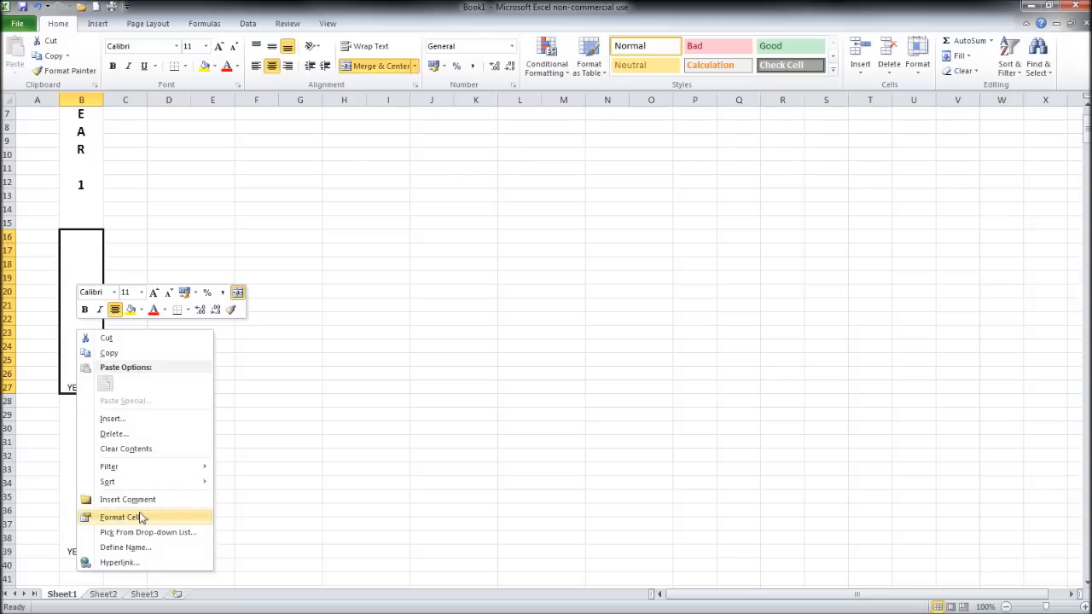
{"action": "left_click", "coordinate": [120, 517]}
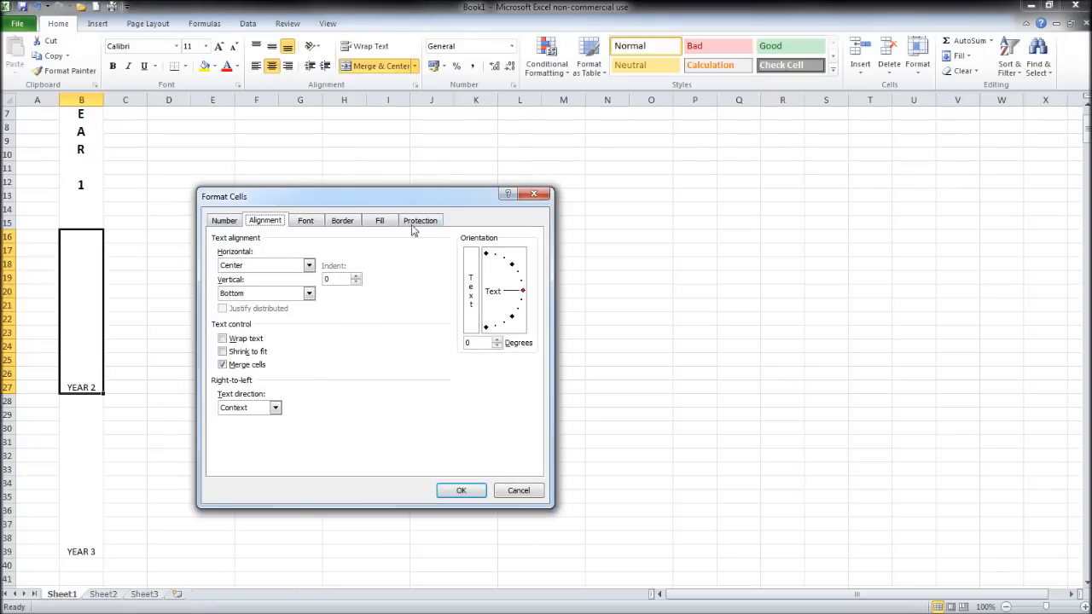
{"action": "left_click", "coordinate": [461, 489]}
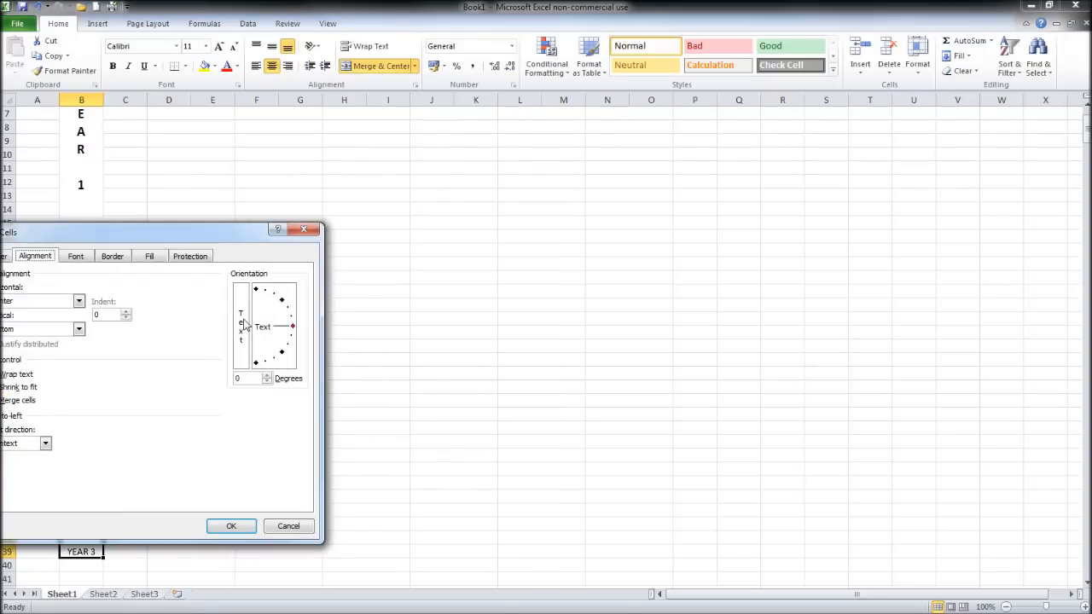
{"action": "left_click", "coordinate": [232, 525]}
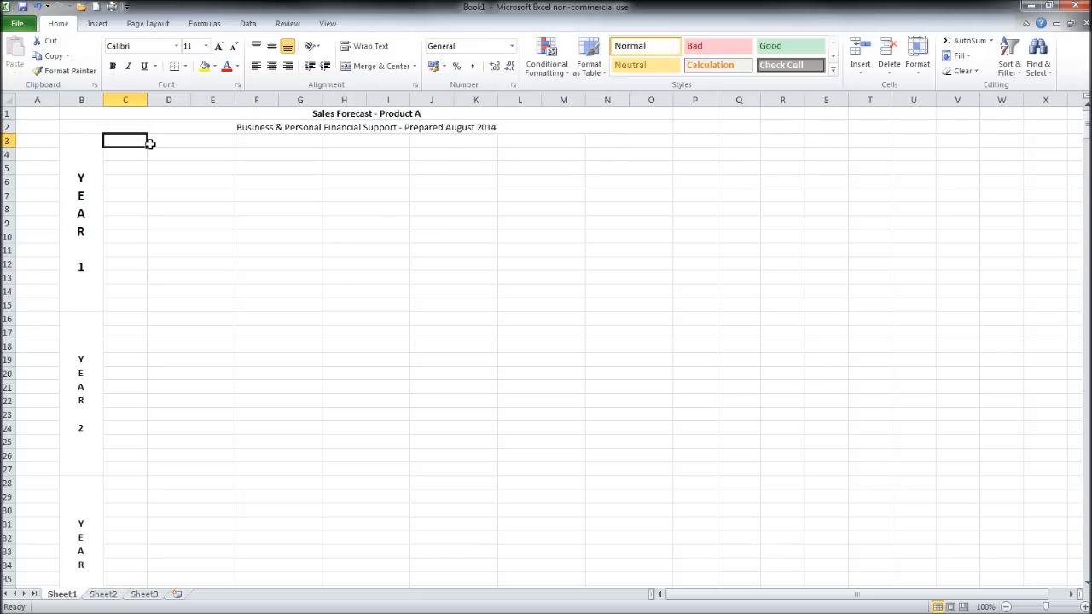
Enter the headings Month, Units Sold, Cost per Unit and Sell Price along row 3
{"action": "type", "text": "Month"}
{"action": "left_click", "coordinate": [191, 140]}
{"action": "type", "text": "U"}
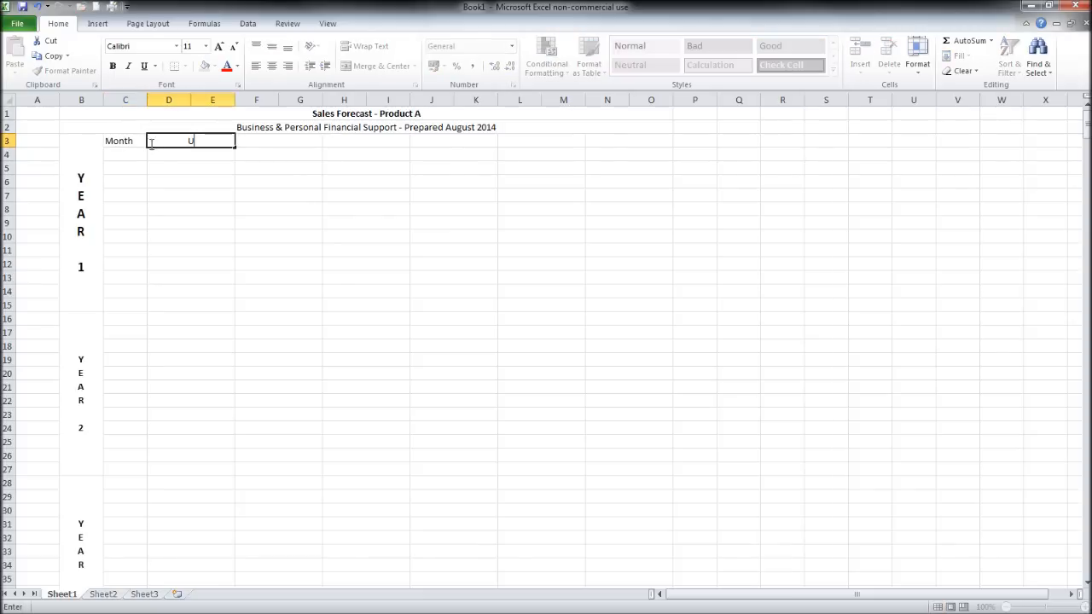
{"action": "type", "text": "nits S"}
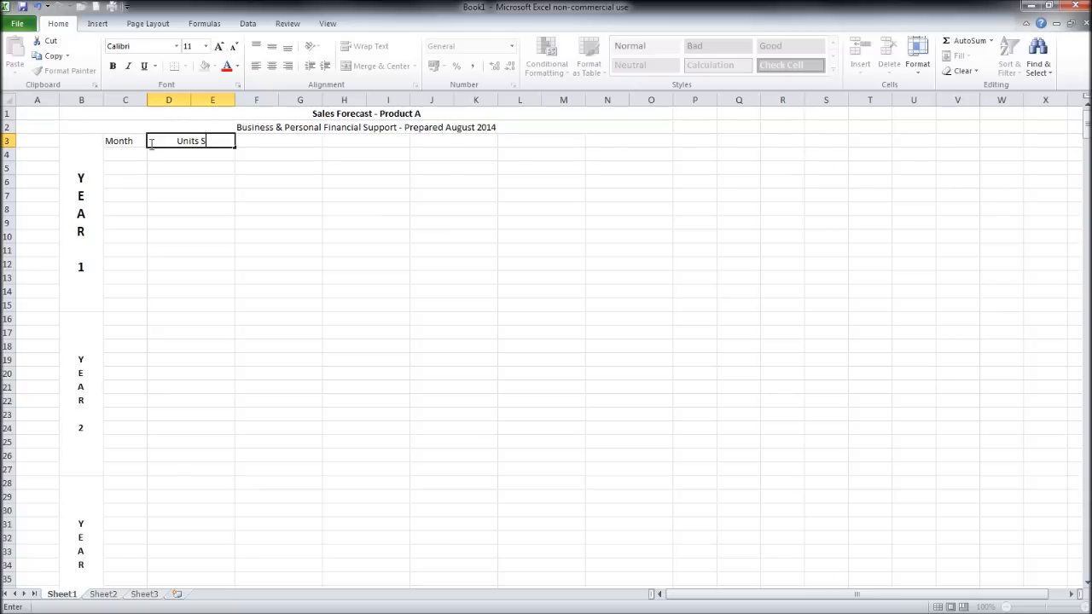
{"action": "type", "text": "old"}
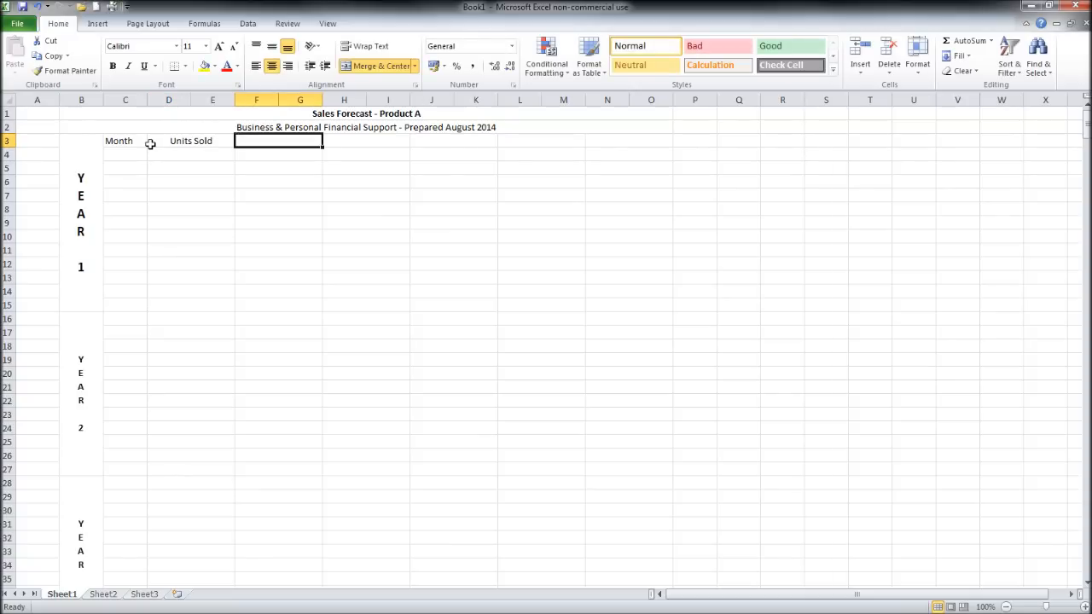
{"action": "type", "text": "Co"}
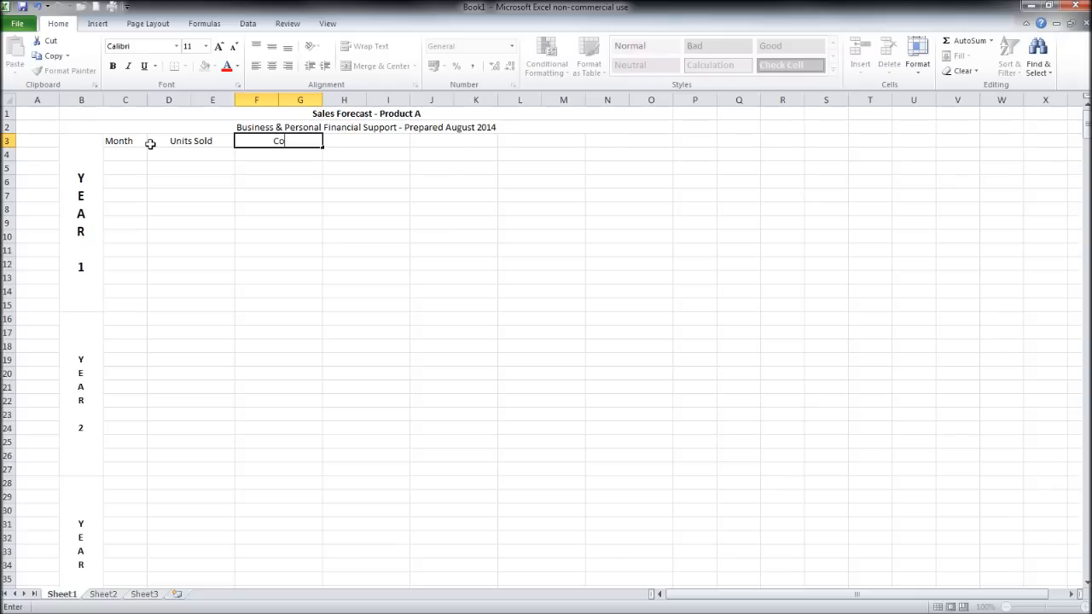
{"action": "type", "text": "st per Unit"}
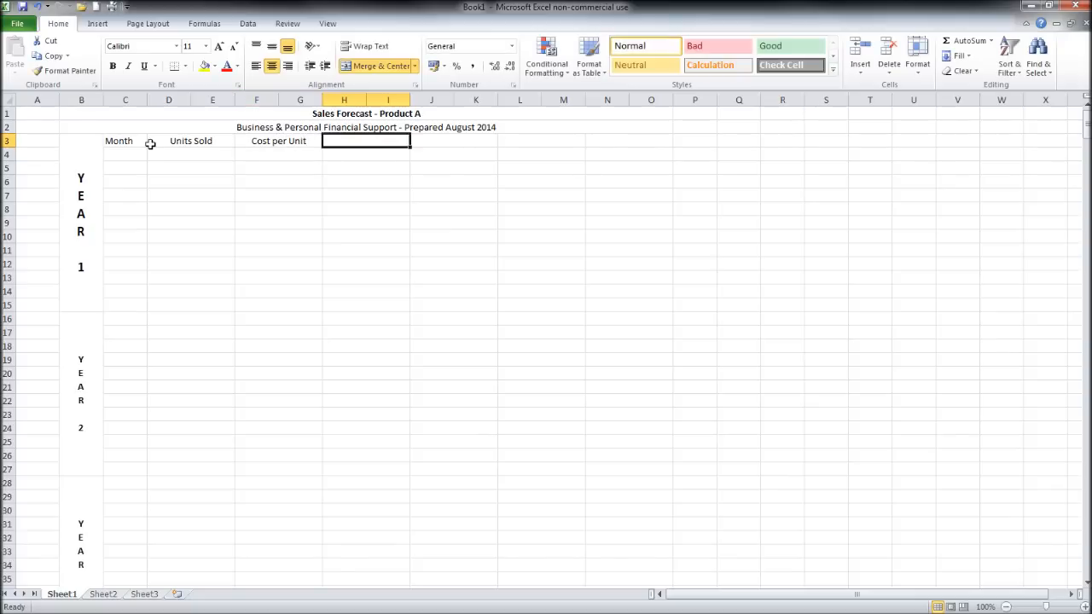
{"action": "type", "text": "Sell Pr"}
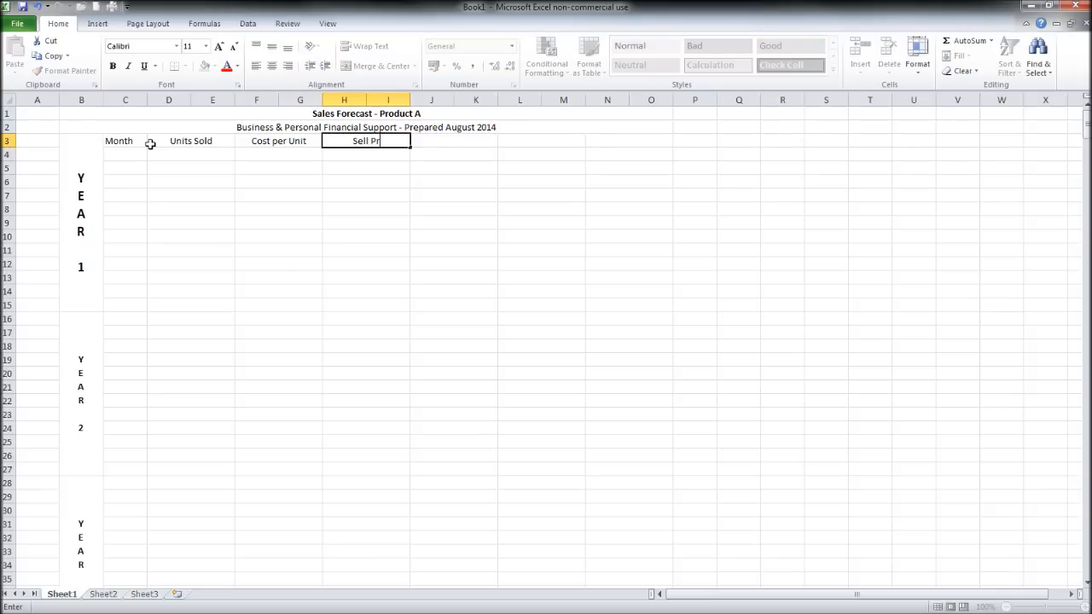
{"action": "type", "text": "ice"}
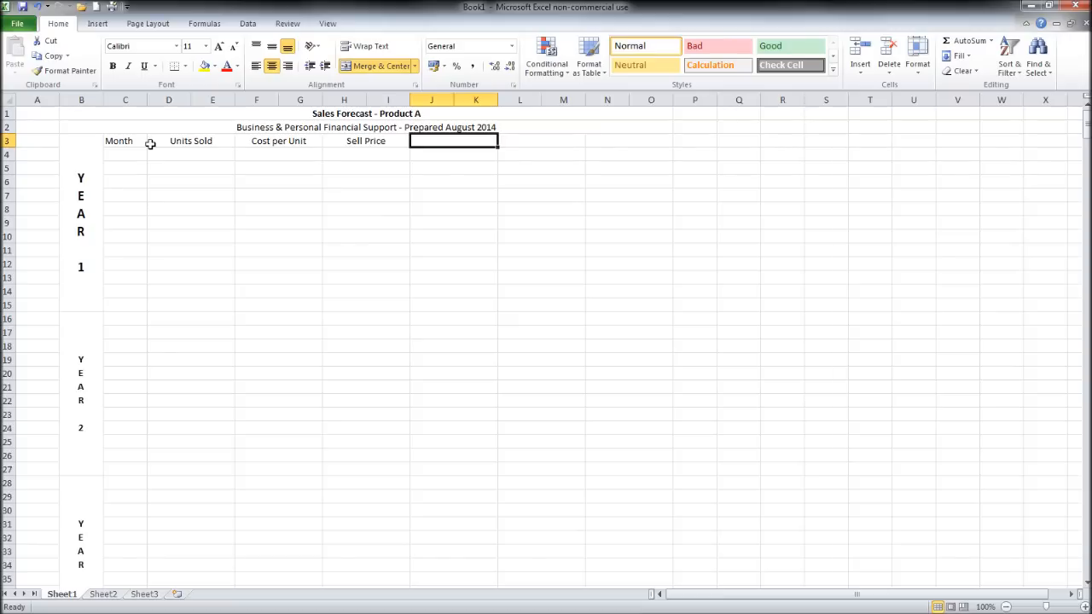
Enter the headings Revenue, Gross Profit and Gross Profit % in the remaining row 3 cells
{"action": "type", "text": "Re"}
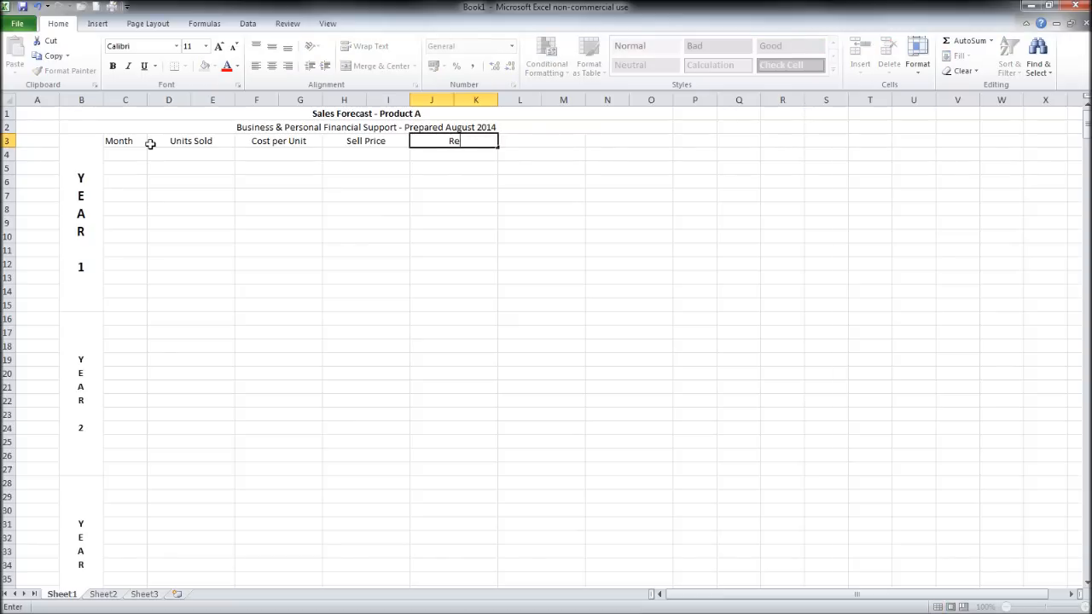
{"action": "type", "text": "venue"}
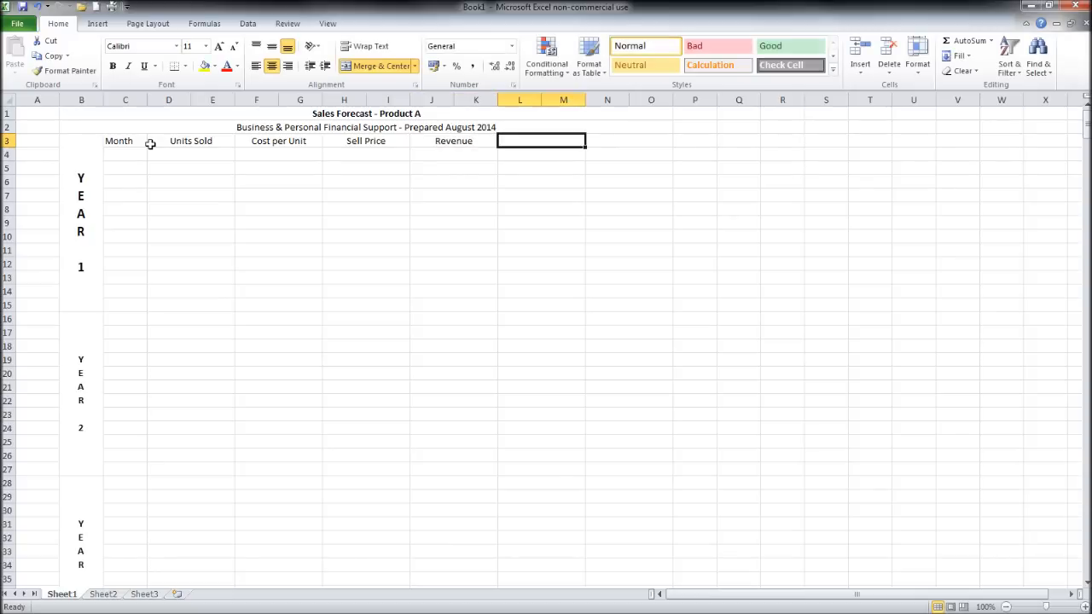
{"action": "type", "text": "Gro"}
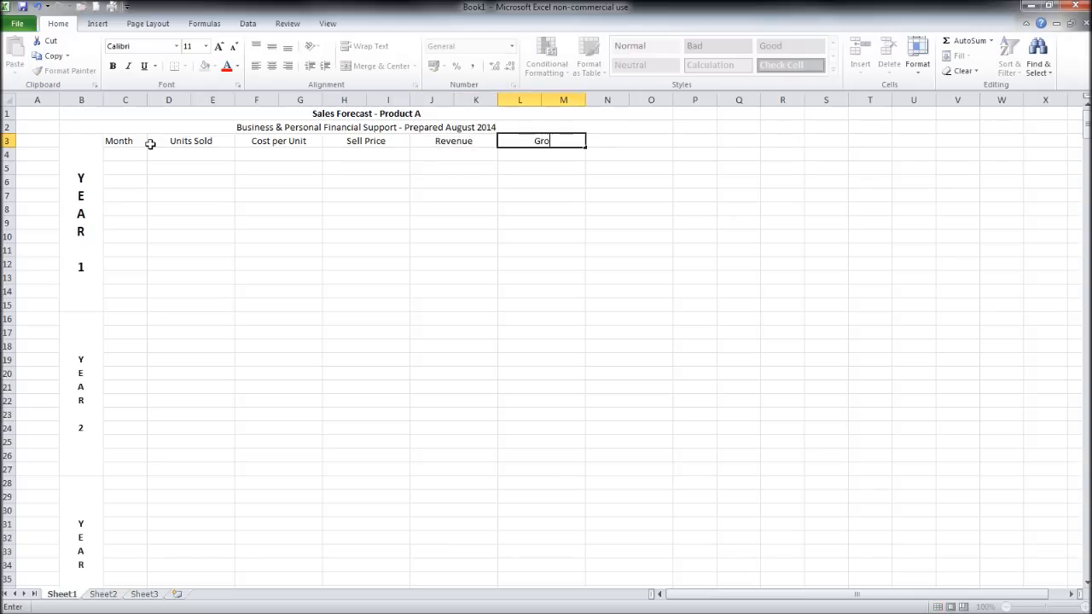
{"action": "type", "text": "ss Profit"}
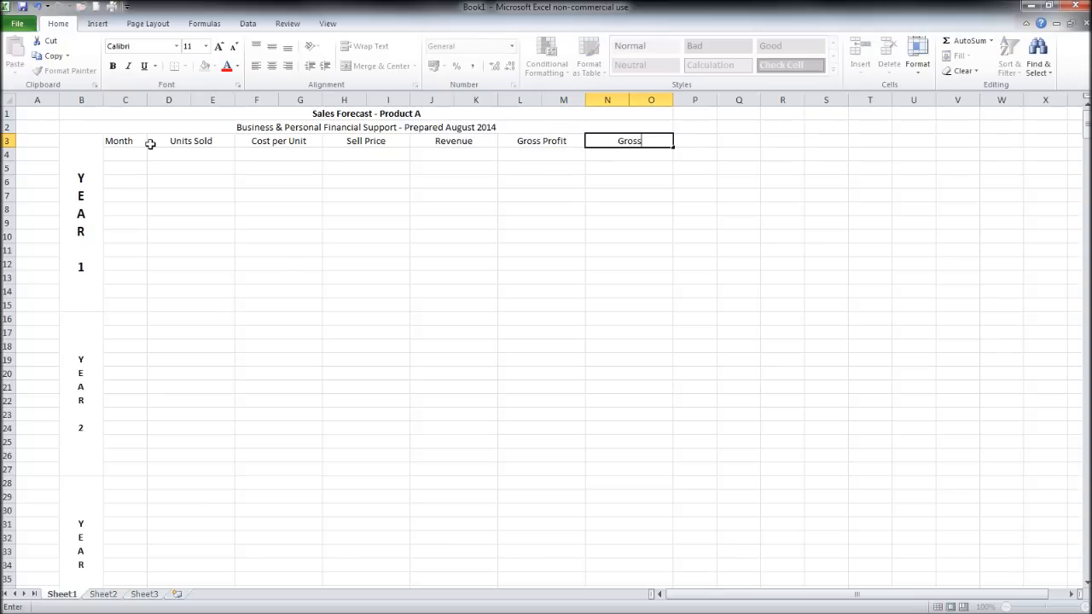
{"action": "type", "text": "Profit"}
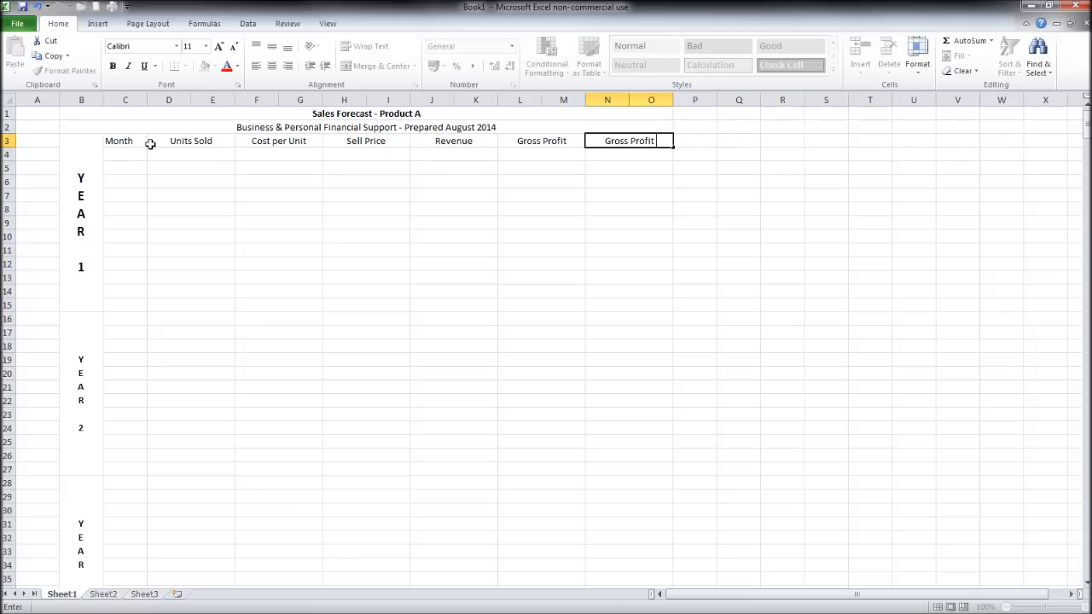
{"action": "type", "text": "%"}
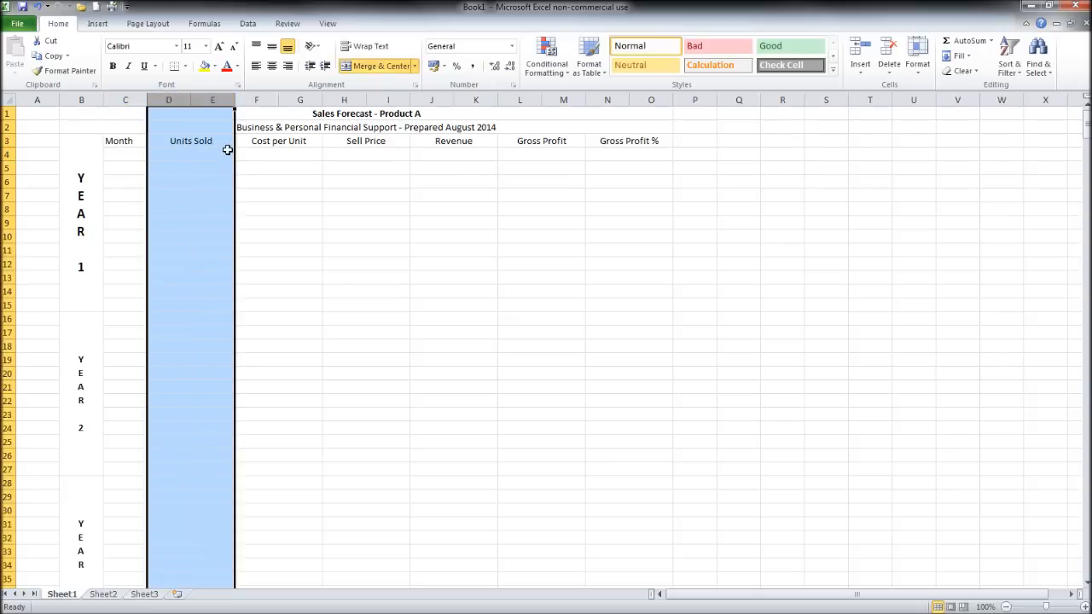
Make the Units Sold, Revenue, Gross Profit and Gross Profit % headings bold
{"action": "scroll", "scroll_direction": "down", "scroll_amount": 3}
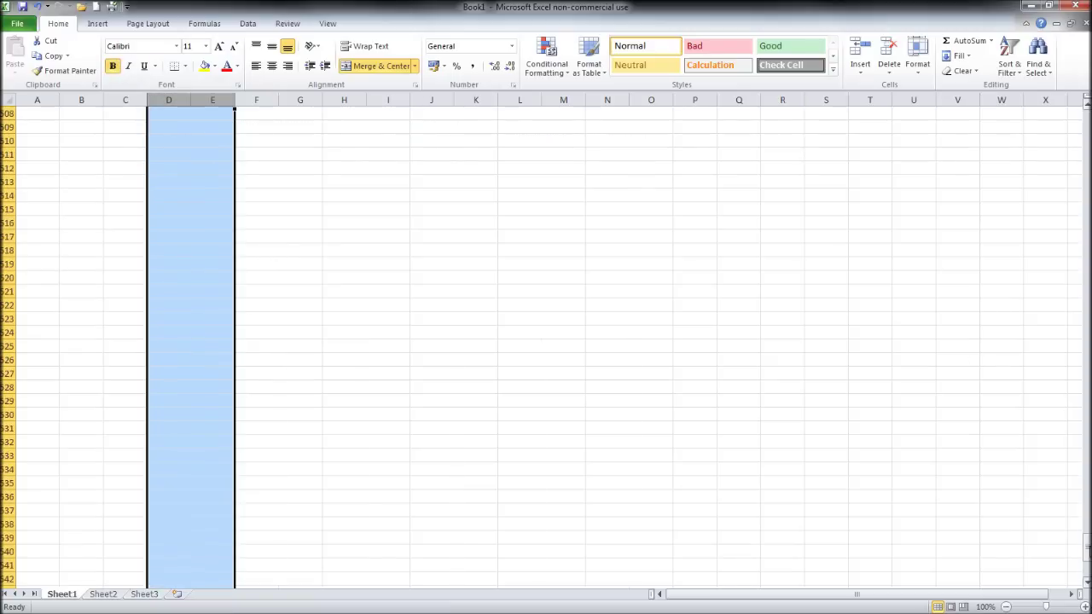
{"action": "scroll", "scroll_direction": "up", "scroll_amount": 3}
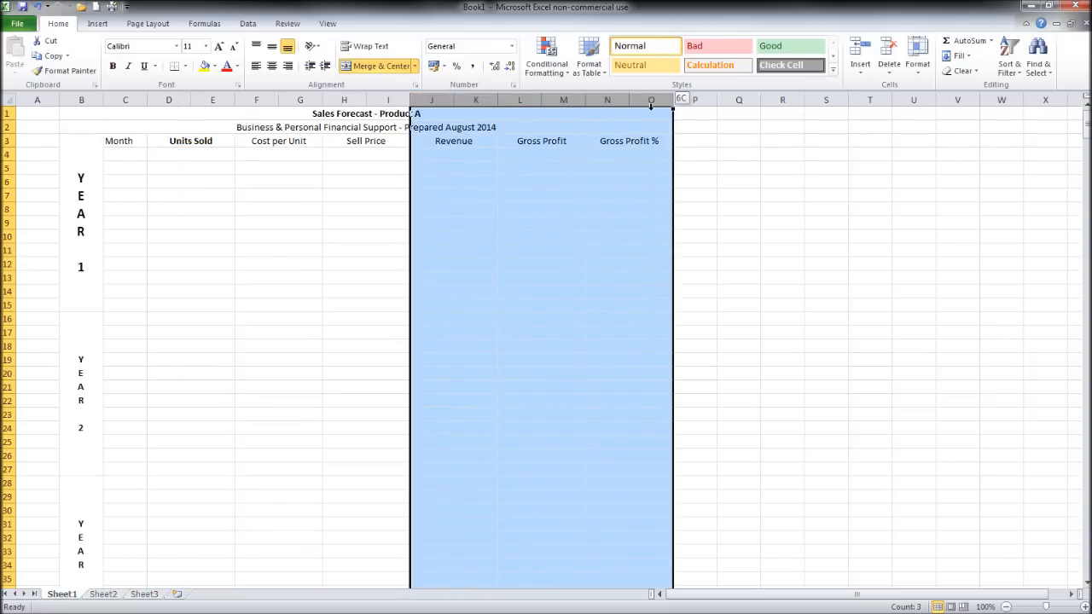
{"action": "scroll", "scroll_direction": "down", "scroll_amount": 3}
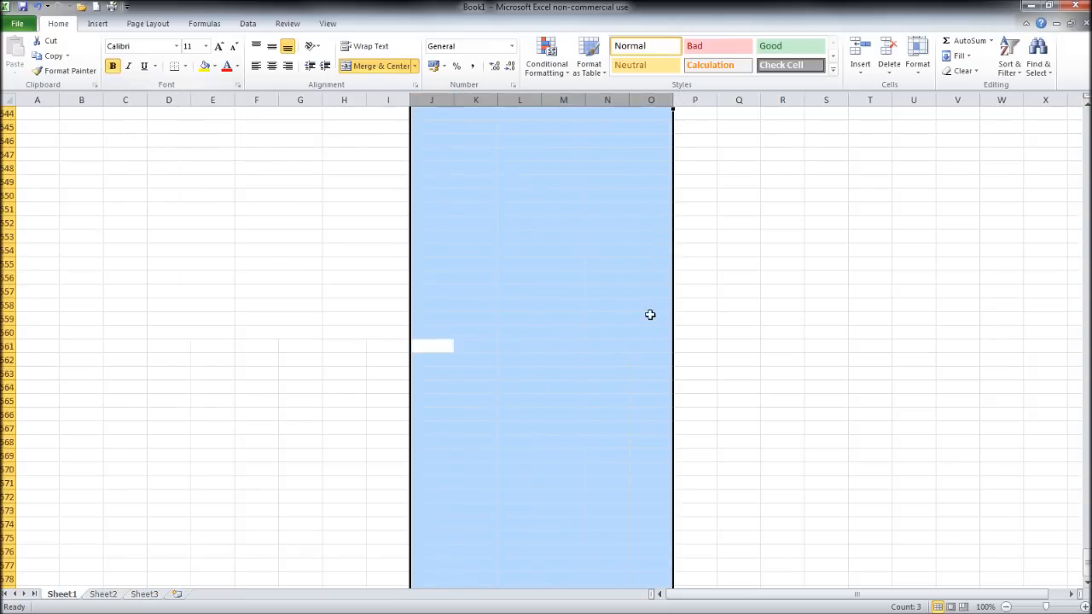
{"action": "scroll", "scroll_direction": "up", "scroll_amount": 3}
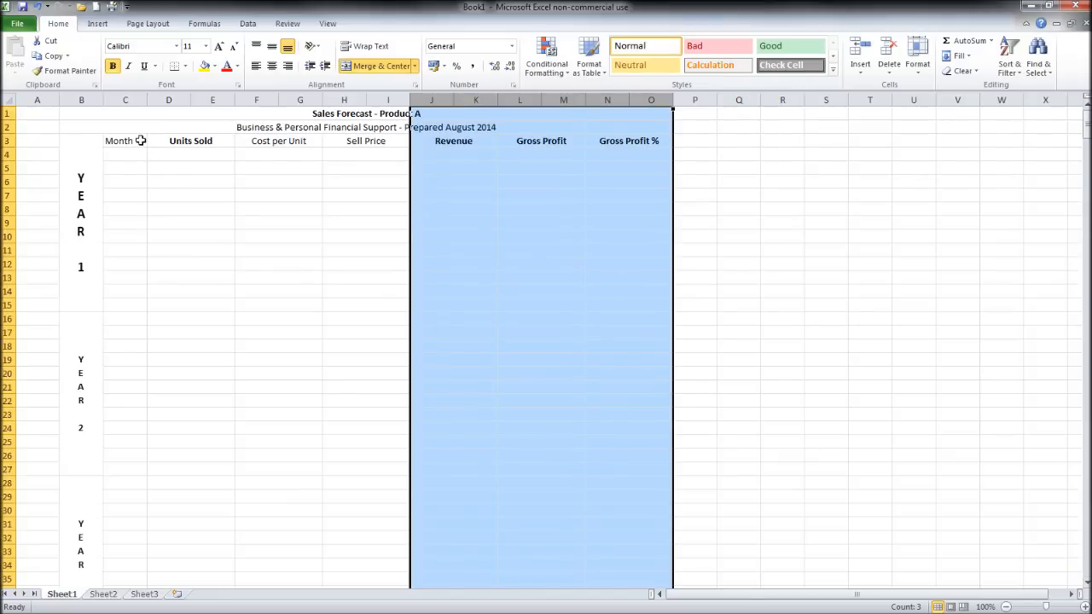
{"action": "left_click", "coordinate": [126, 140]}
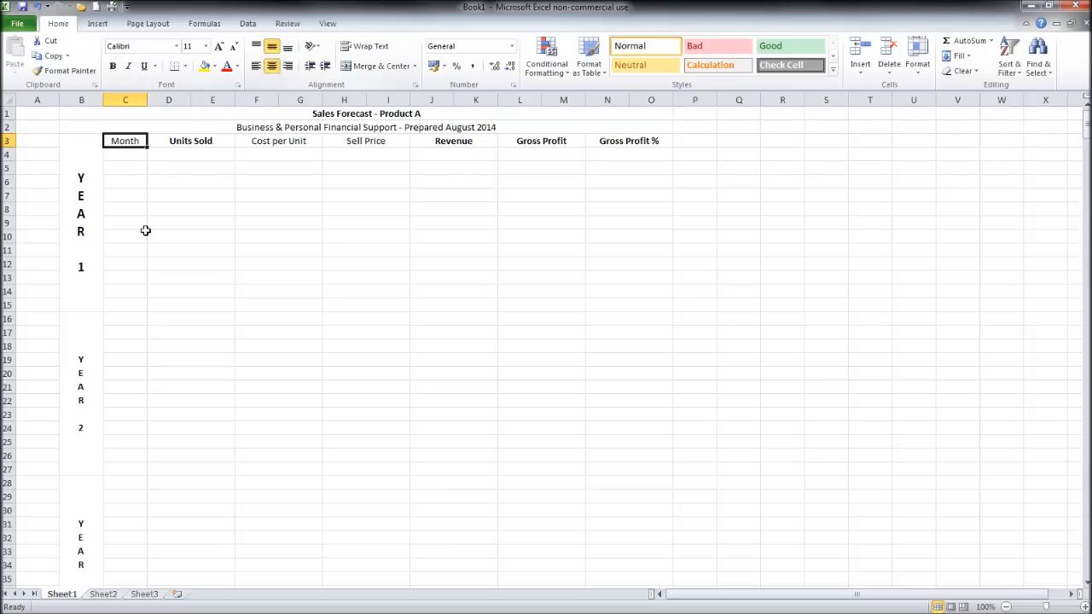
Enter Jan in C4 and fill the months down column C through all three years
{"action": "left_click", "coordinate": [127, 154]}
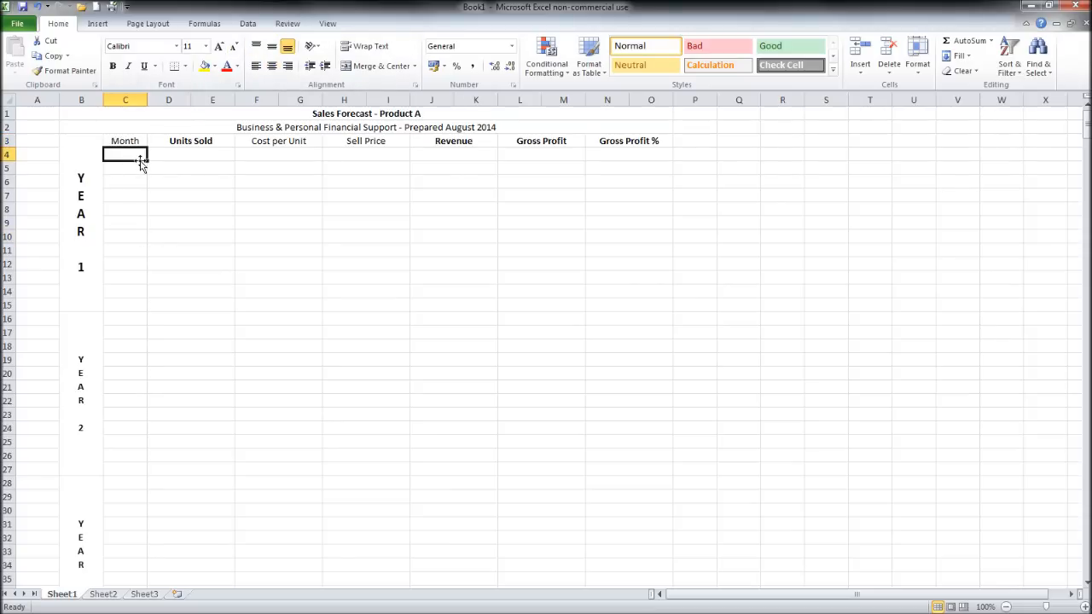
{"action": "type", "text": "Jan"}
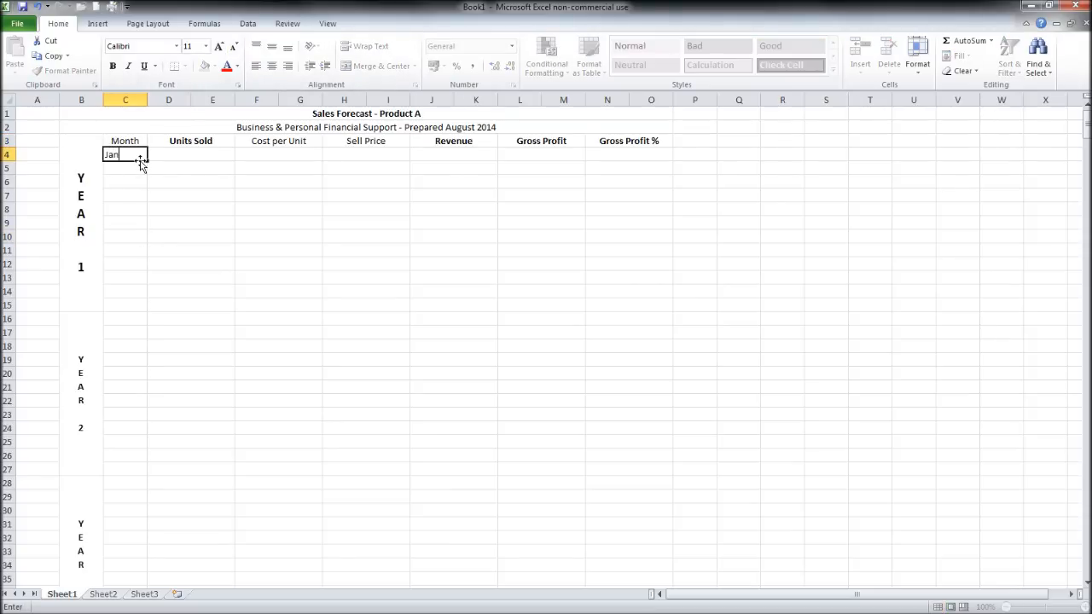
{"action": "key", "text": "Return"}
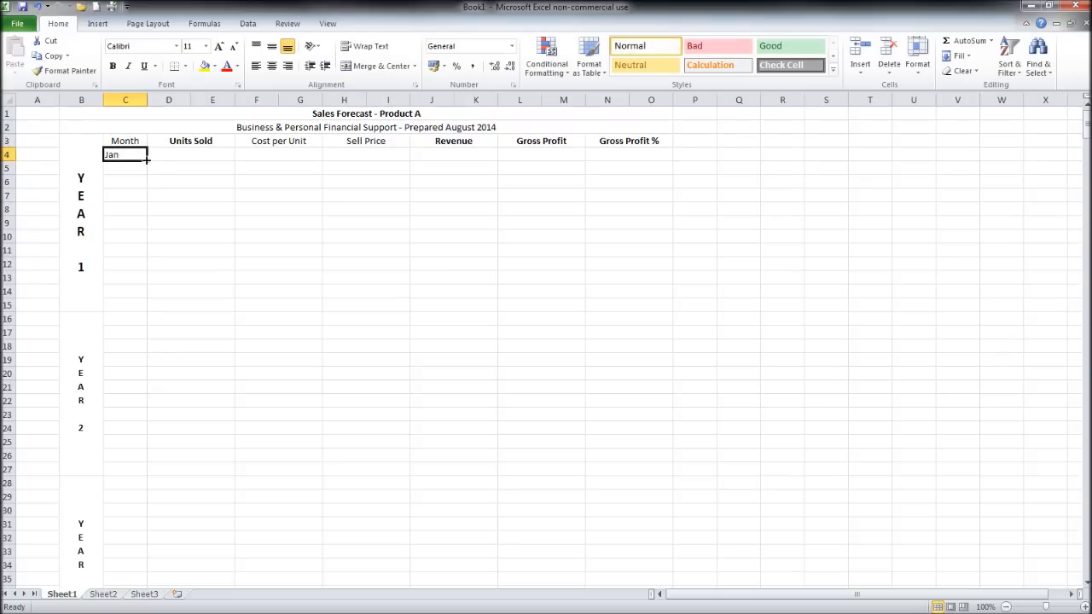
{"action": "left_click_drag", "start_coordinate": [126, 153], "coordinate": [135, 475]}
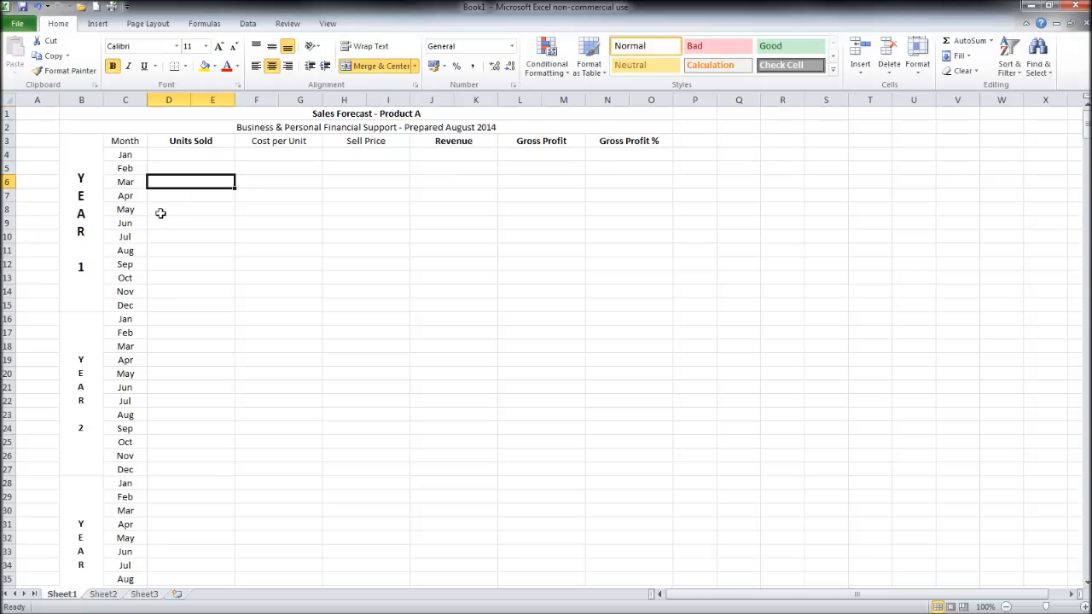
Merge paired cells in columns P–S beside each year and begin the Year totals label "Total"
{"action": "left_click", "coordinate": [191, 290]}
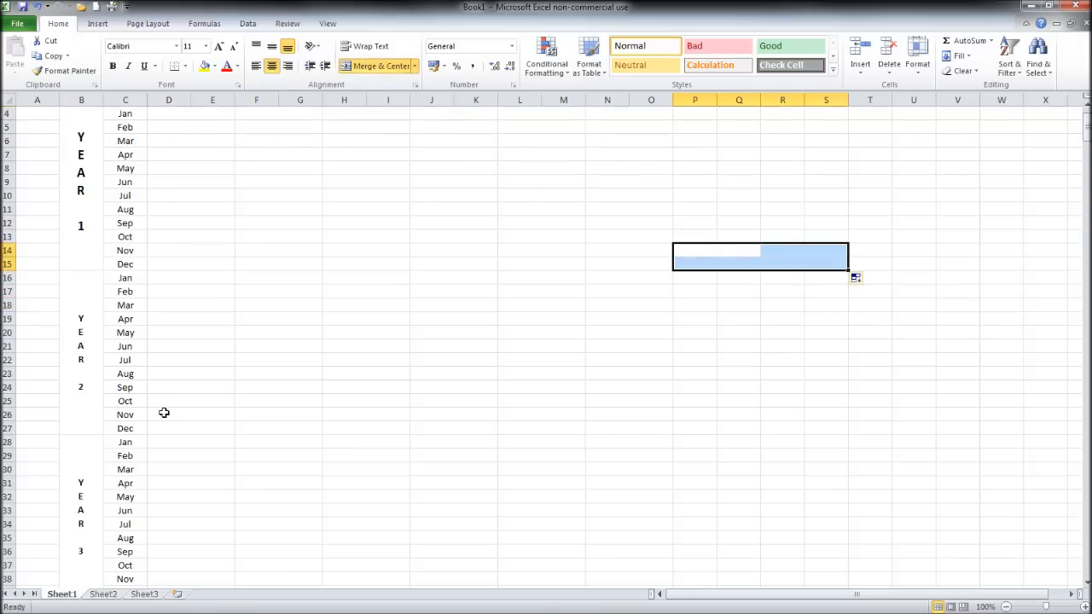
{"action": "left_click", "coordinate": [694, 414]}
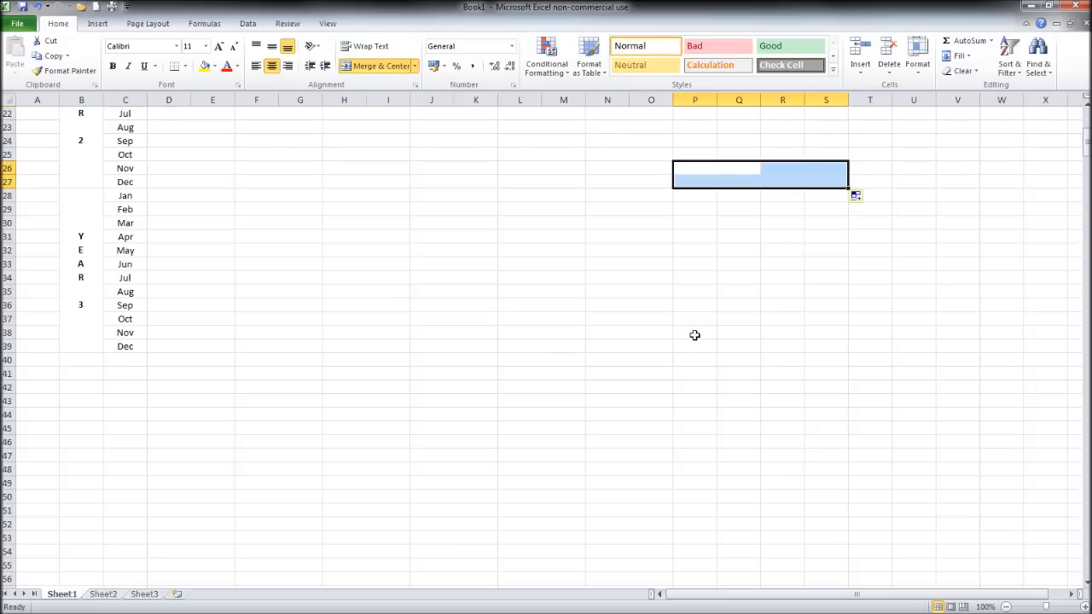
{"action": "left_click", "coordinate": [716, 330]}
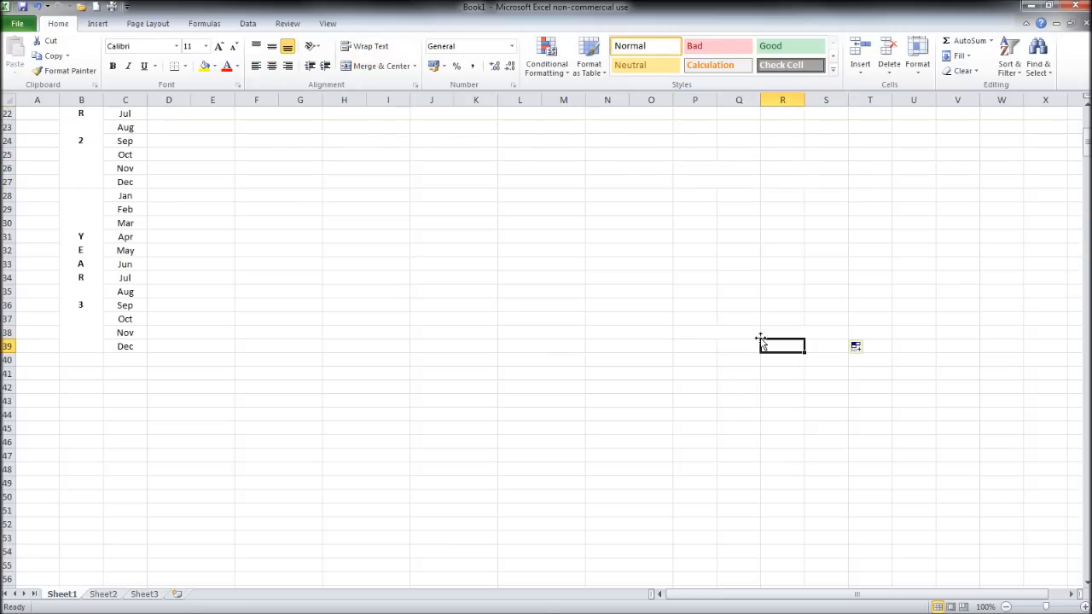
{"action": "left_click_drag", "start_coordinate": [781, 345], "coordinate": [844, 345]}
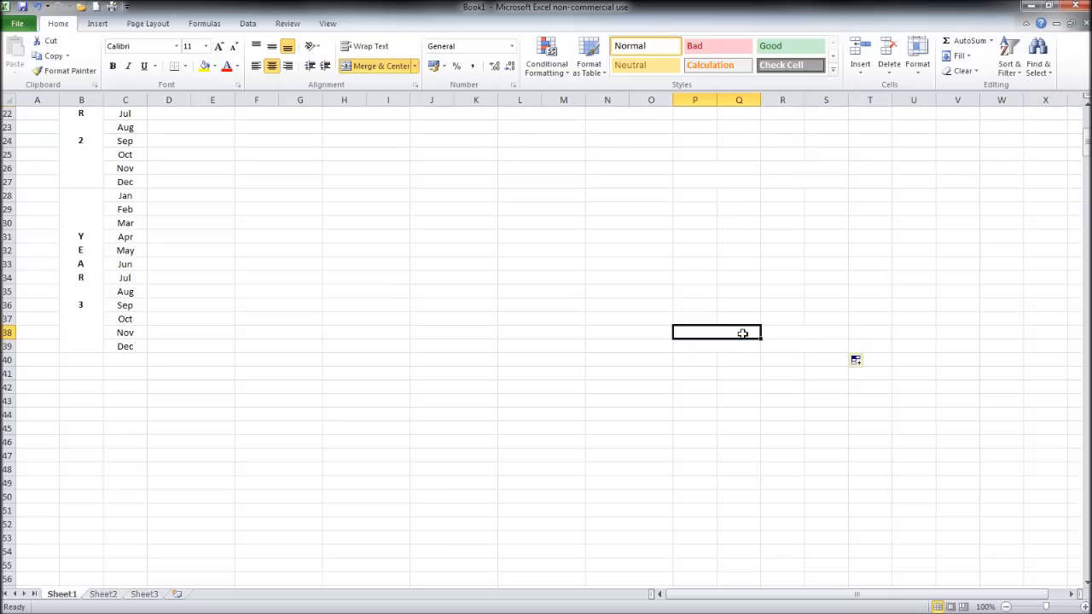
{"action": "left_click", "coordinate": [694, 345]}
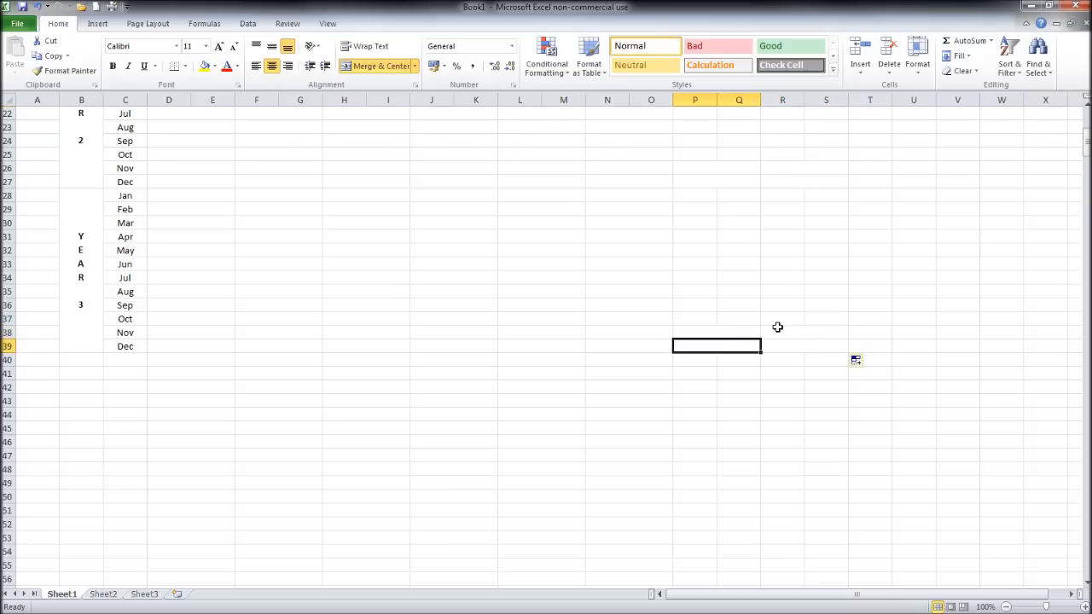
{"action": "type", "text": "Total G"}
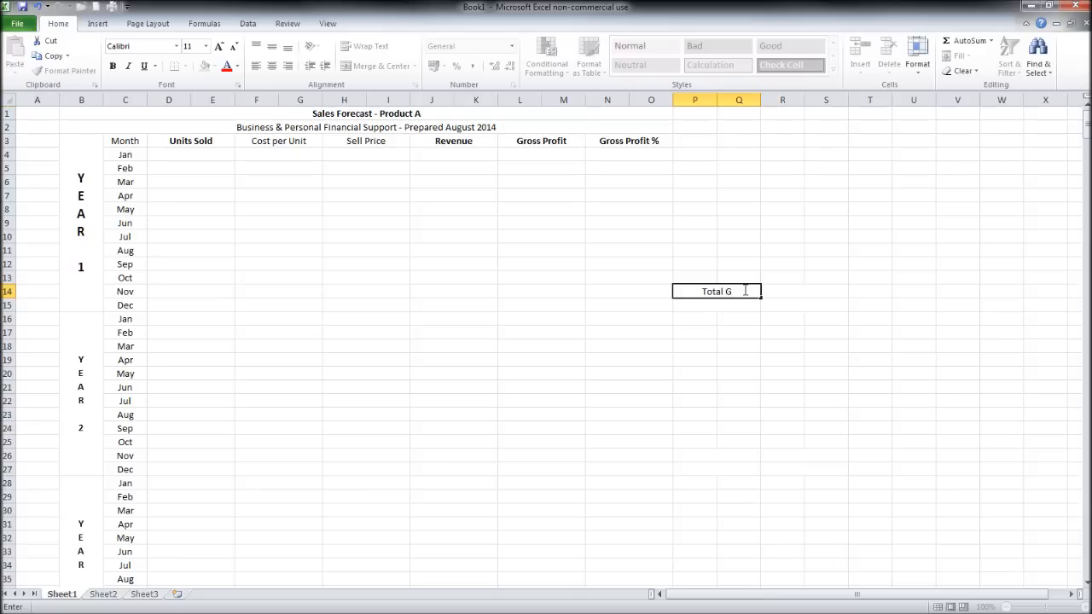
Enter 'Total Gross Profit' in P14 and 'Total Revenue' in R14 for the Year 1 totals block
{"action": "type", "text": "ross Profit"}
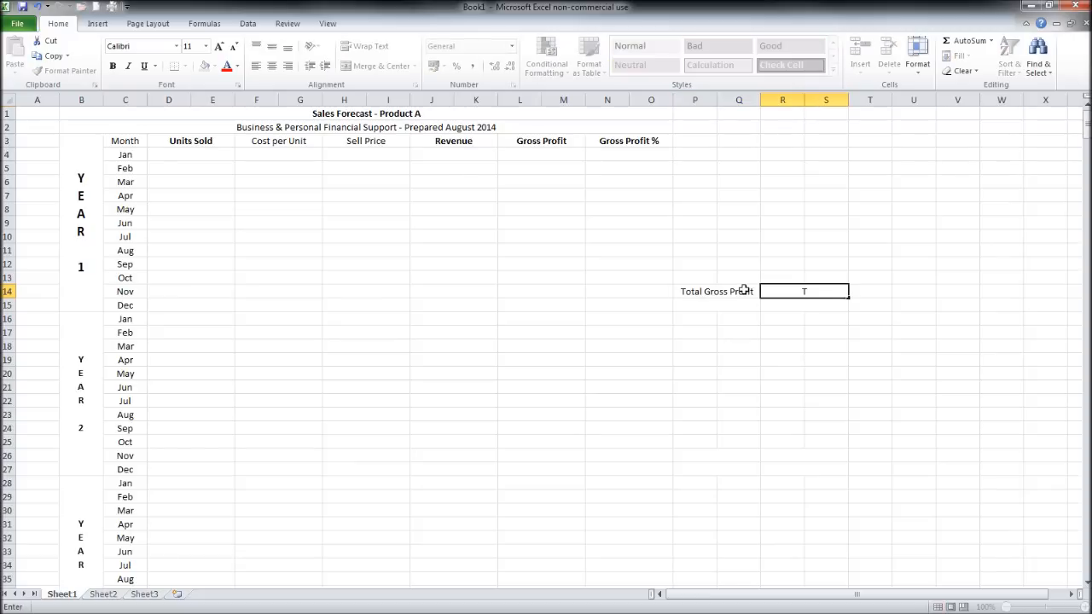
{"action": "type", "text": "otal"}
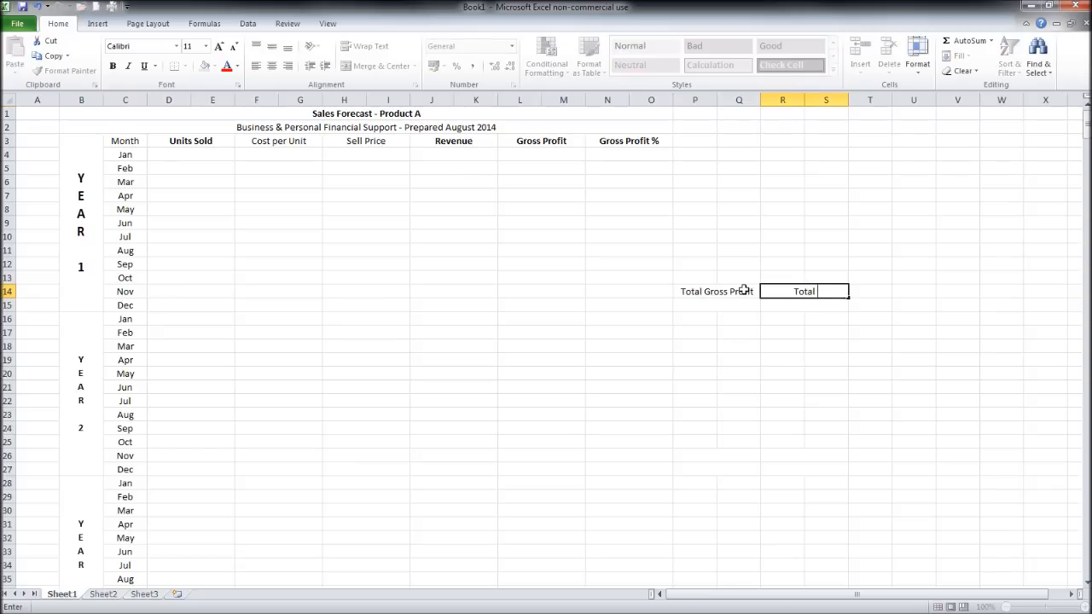
{"action": "type", "text": "Reve"}
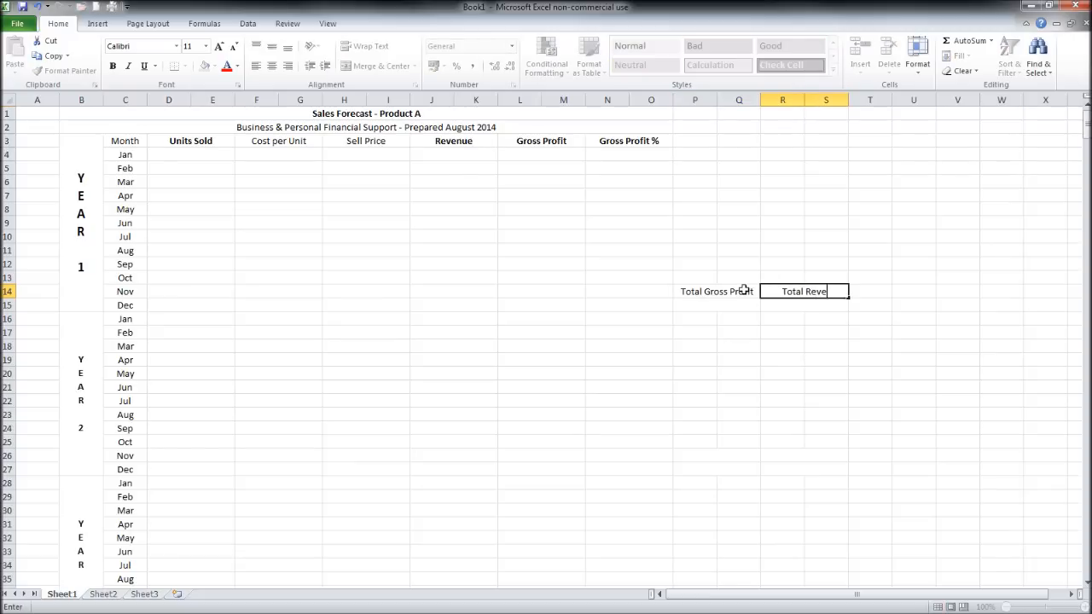
{"action": "key", "text": "Return"}
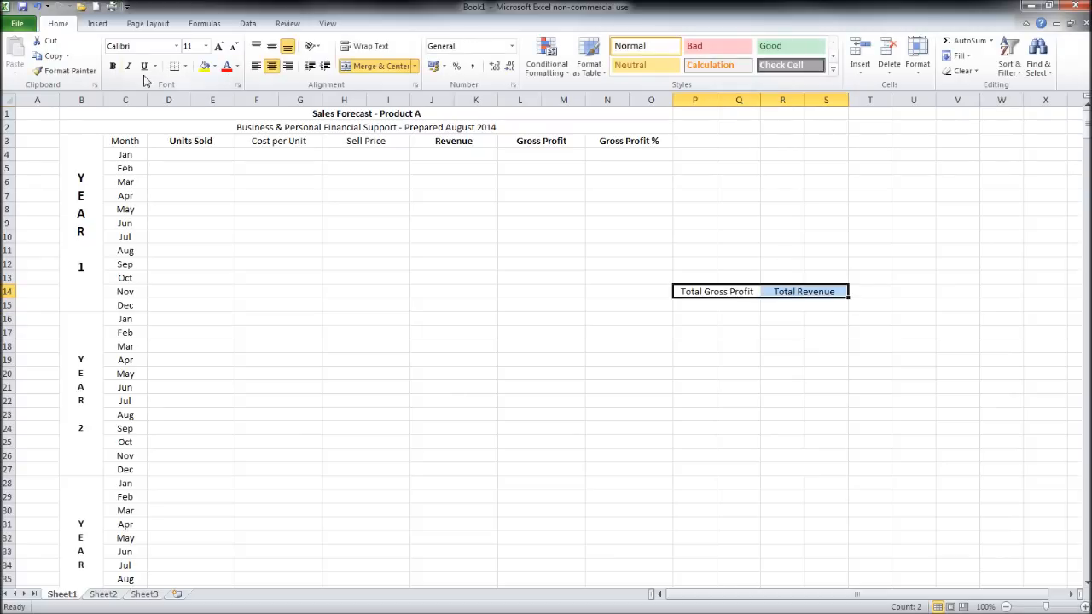
Copy the totals labels from P14:S14 and paste them at P26 (Year 2) and P38 (Year 3)
{"action": "right_click", "coordinate": [803, 290]}
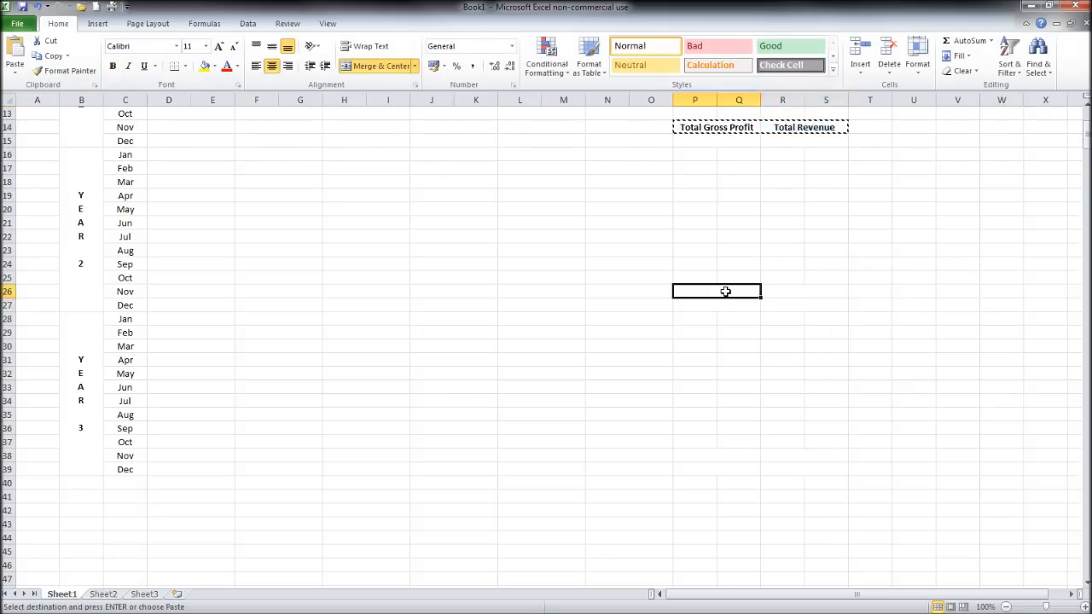
{"action": "right_click", "coordinate": [717, 292]}
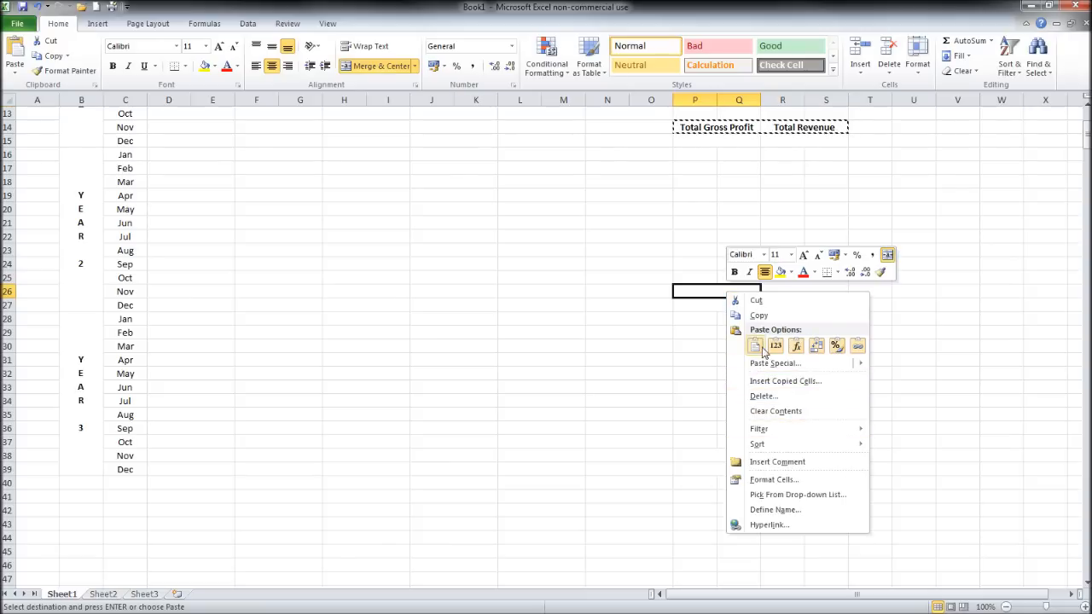
{"action": "left_click", "coordinate": [754, 344]}
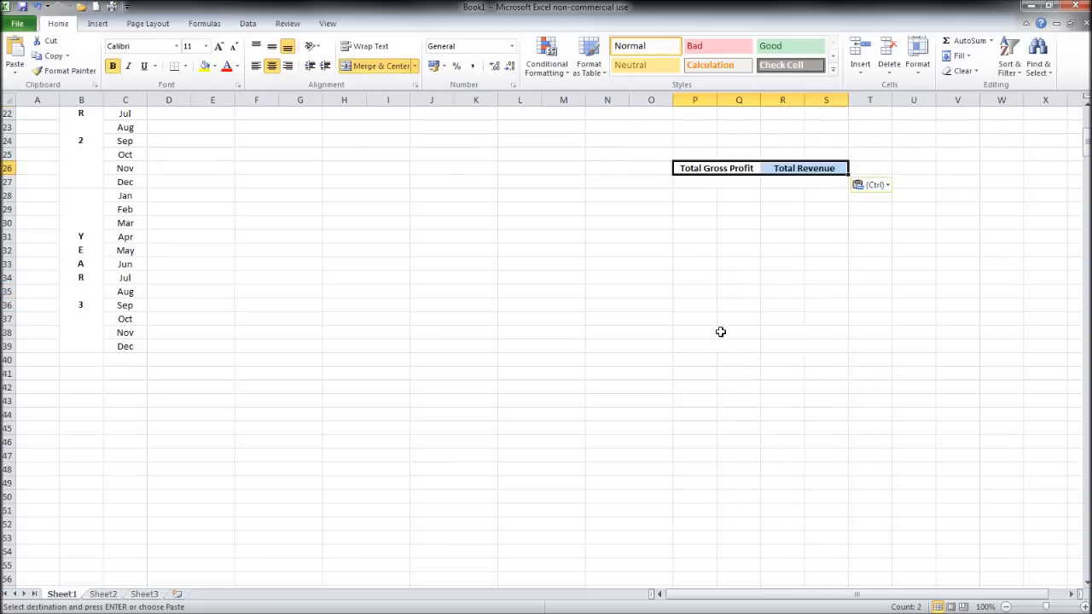
{"action": "right_click", "coordinate": [715, 331]}
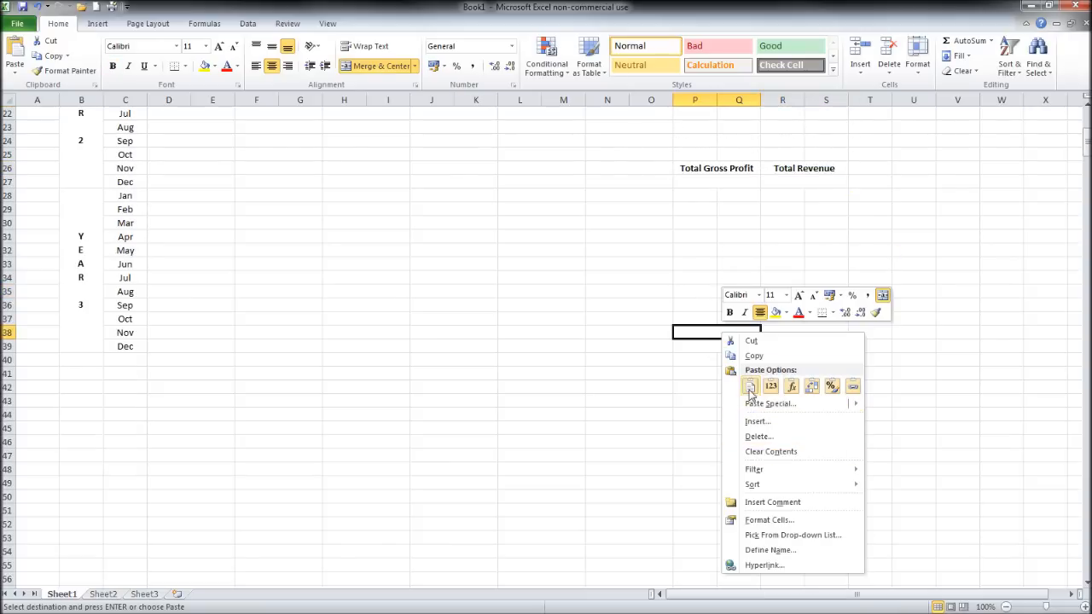
{"action": "left_click", "coordinate": [749, 385]}
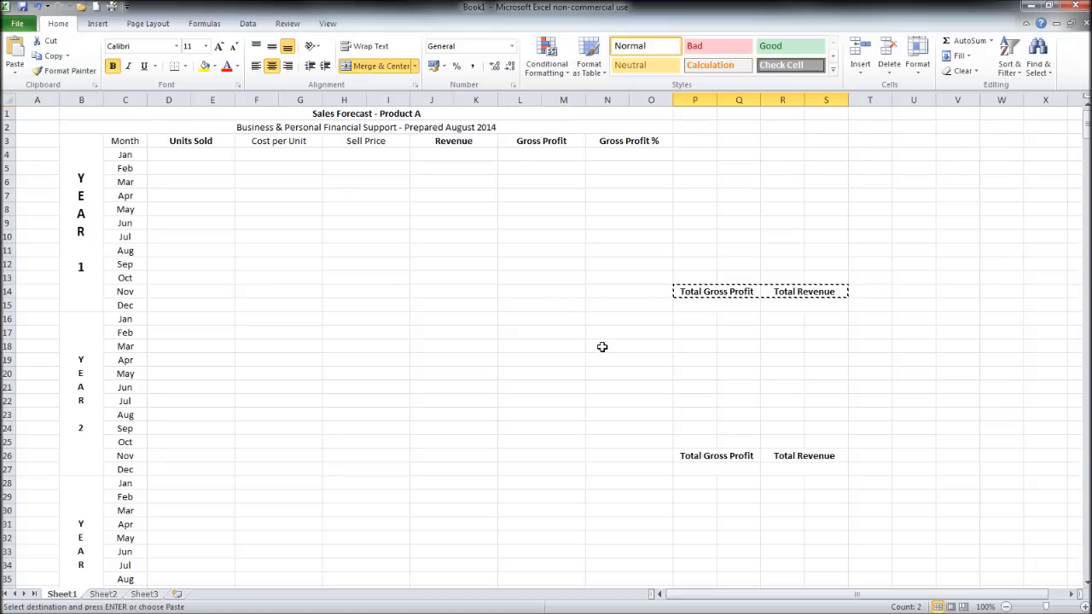
{"action": "left_click", "coordinate": [541, 278]}
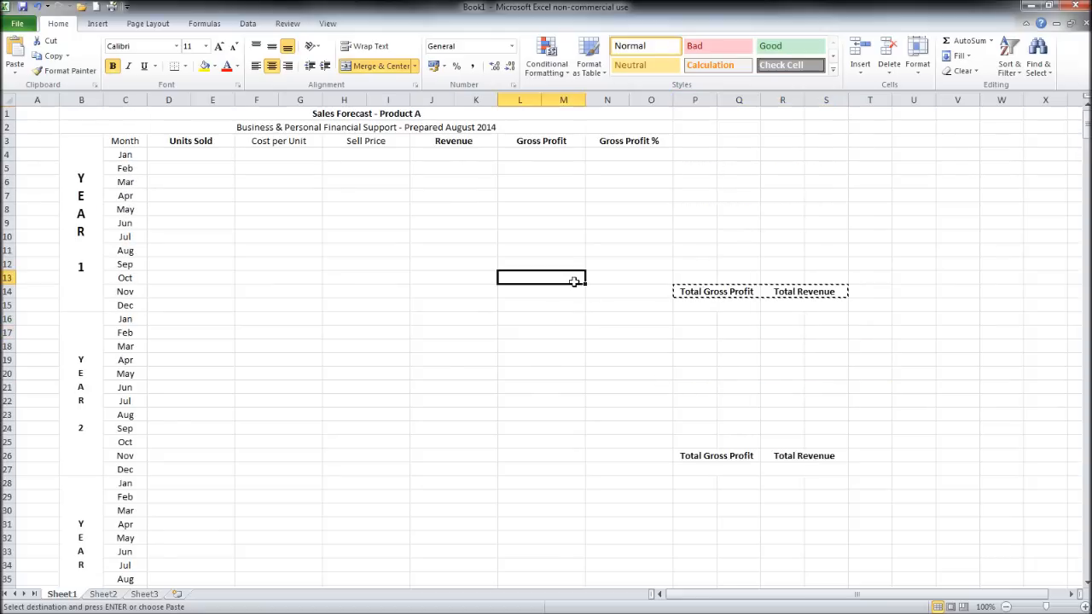
{"action": "mouse_move", "coordinate": [543, 382]}
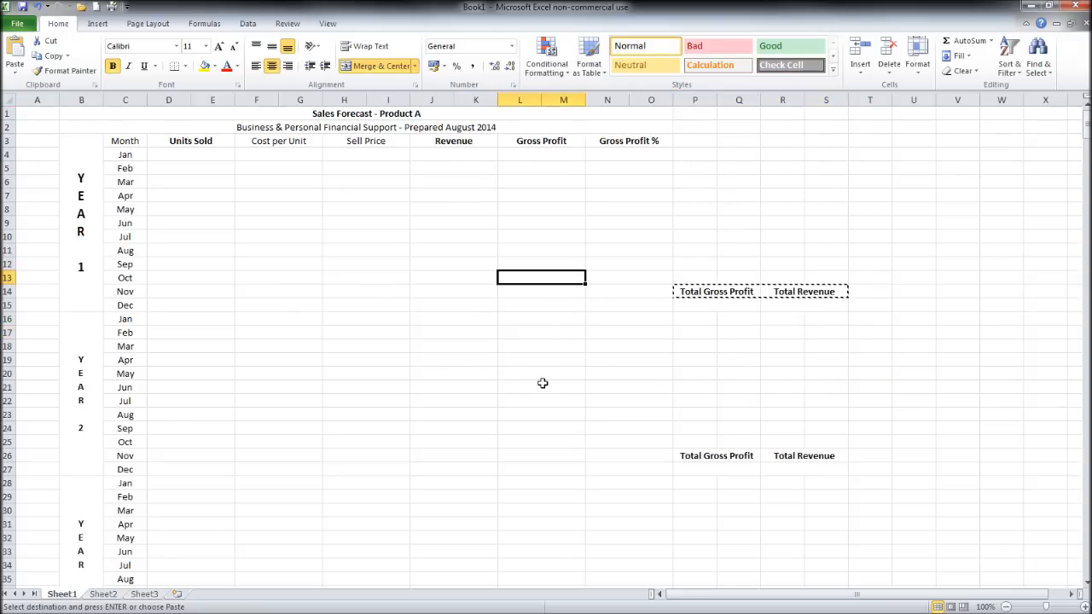
{"action": "mouse_move", "coordinate": [249, 312]}
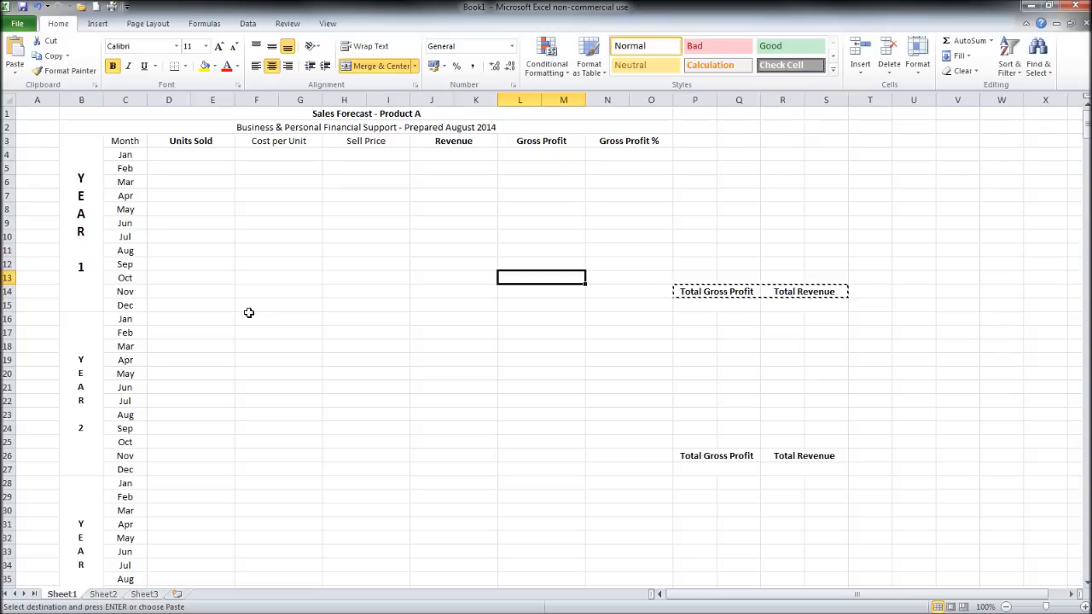
{"action": "mouse_move", "coordinate": [193, 316]}
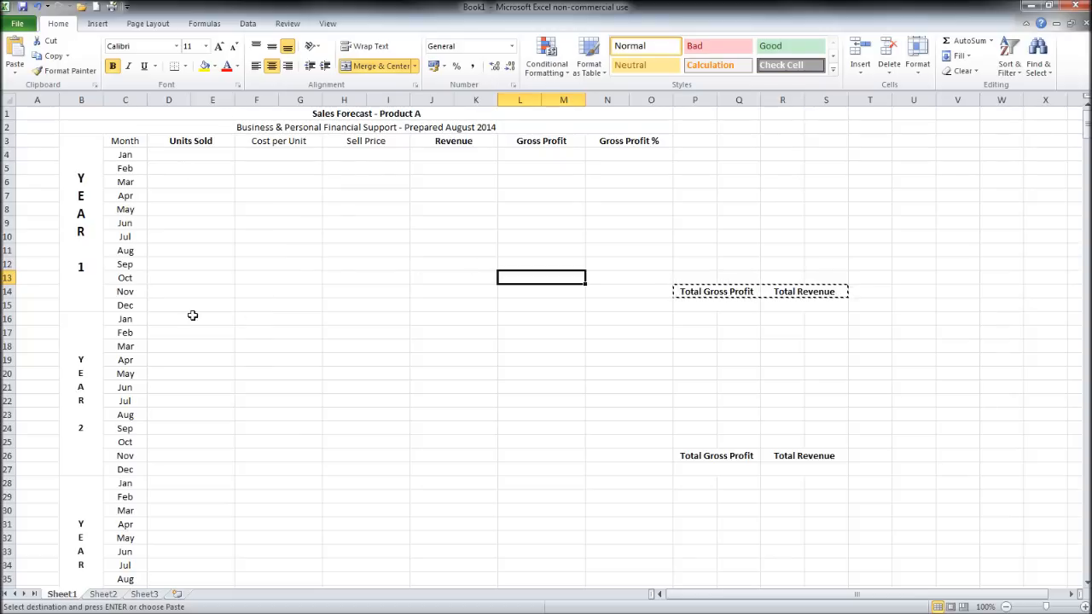
{"action": "mouse_move", "coordinate": [498, 400]}
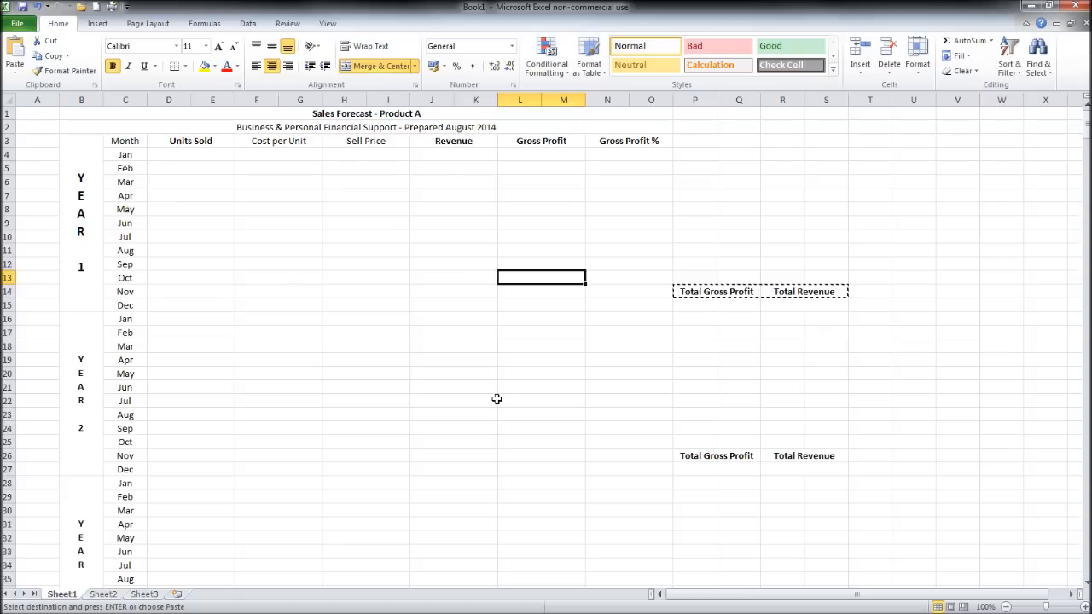
{"action": "mouse_move", "coordinate": [911, 340]}
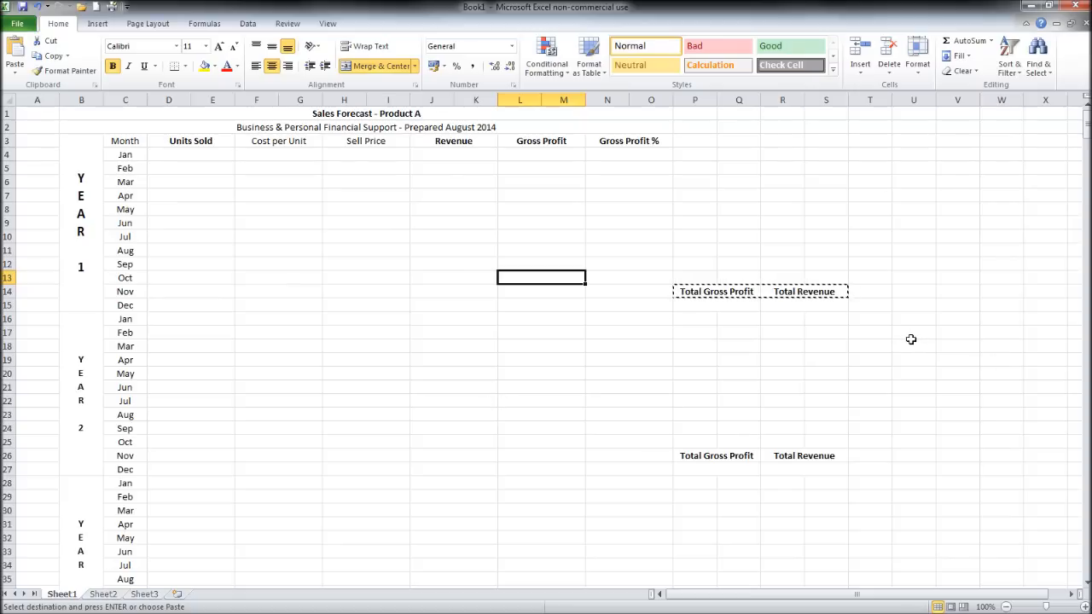